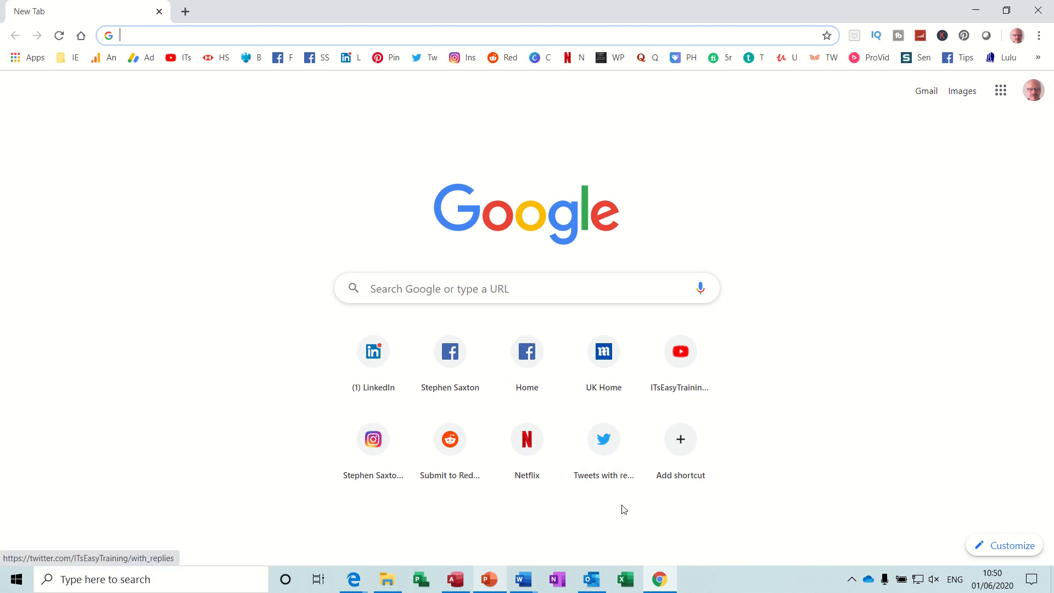
pyautogui.moveTo(659, 579)
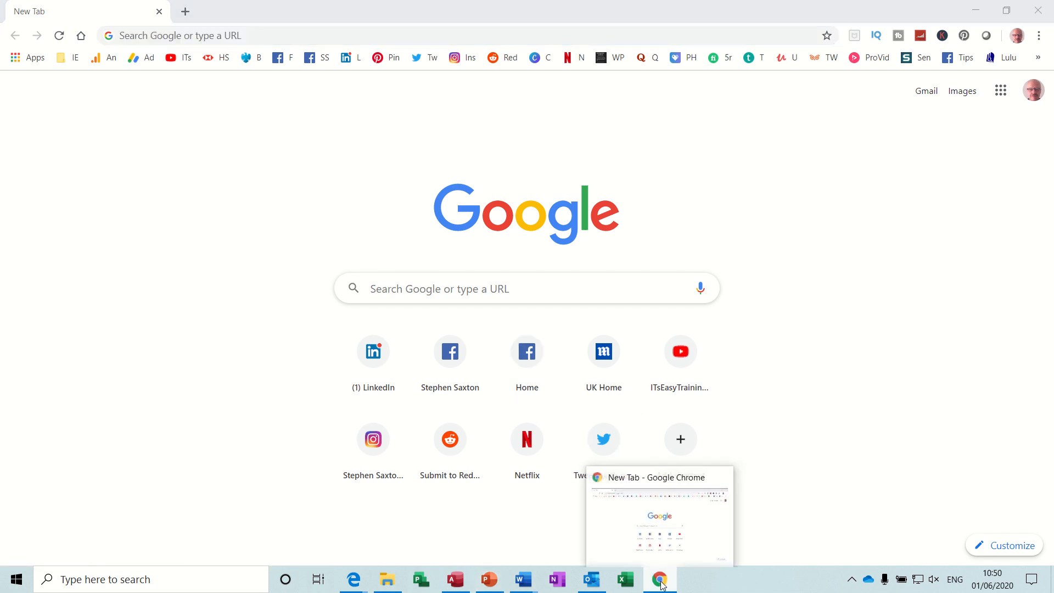
# Open a new Chrome incognito window from the taskbar icon
pyautogui.rightClick(659, 579)
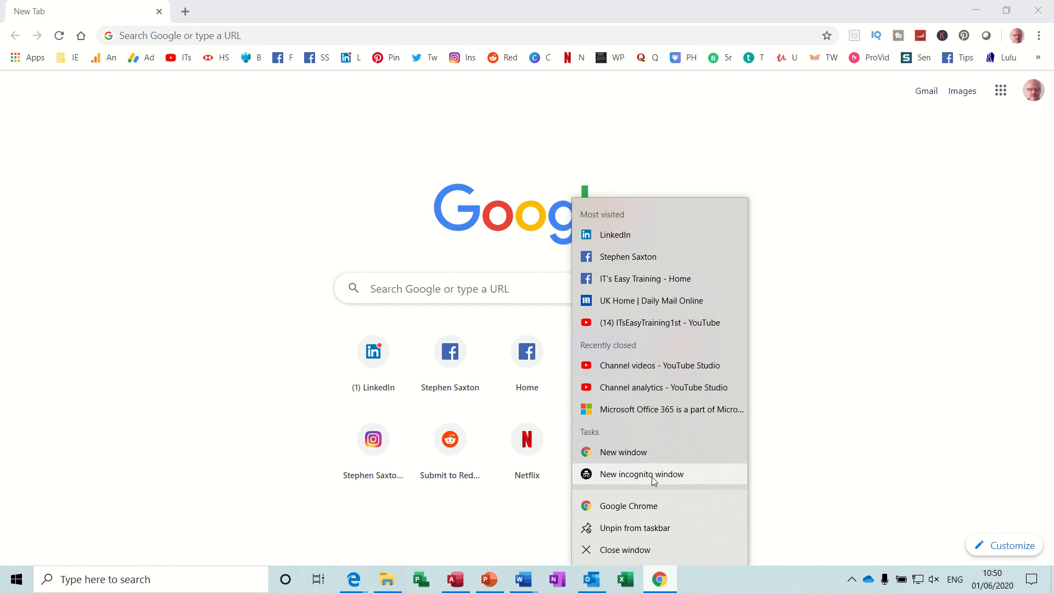
pyautogui.click(641, 473)
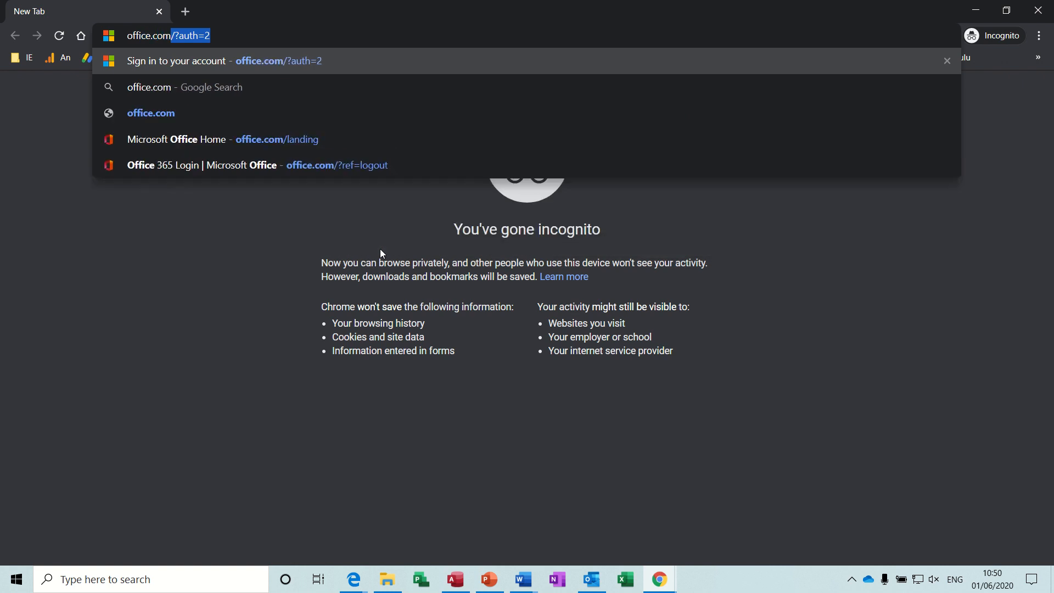
pyautogui.moveTo(163, 119)
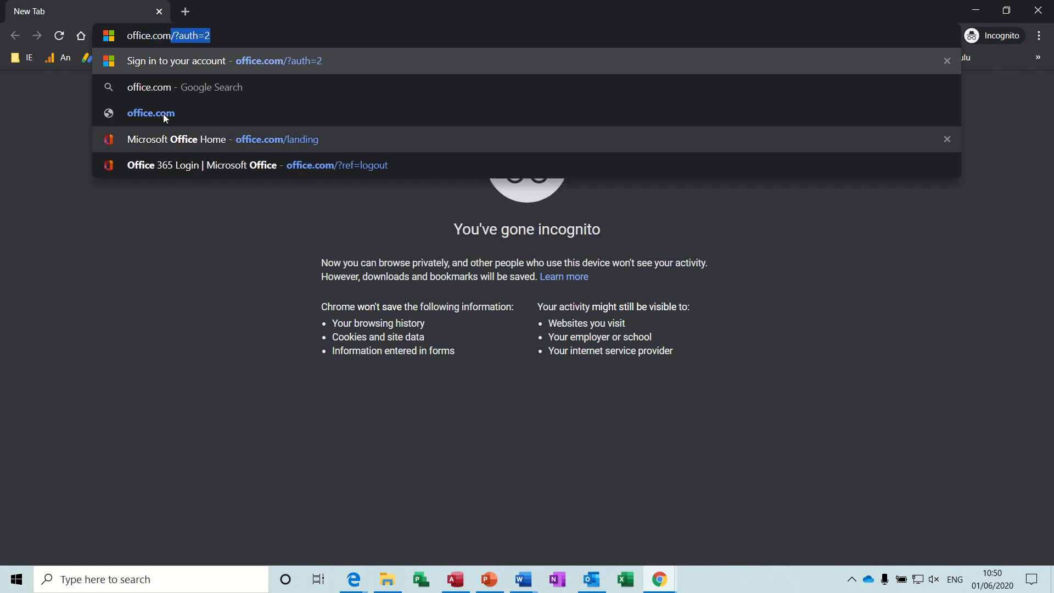
# Load office.com from the address bar suggestion to reach the Office welcome page
pyautogui.click(150, 113)
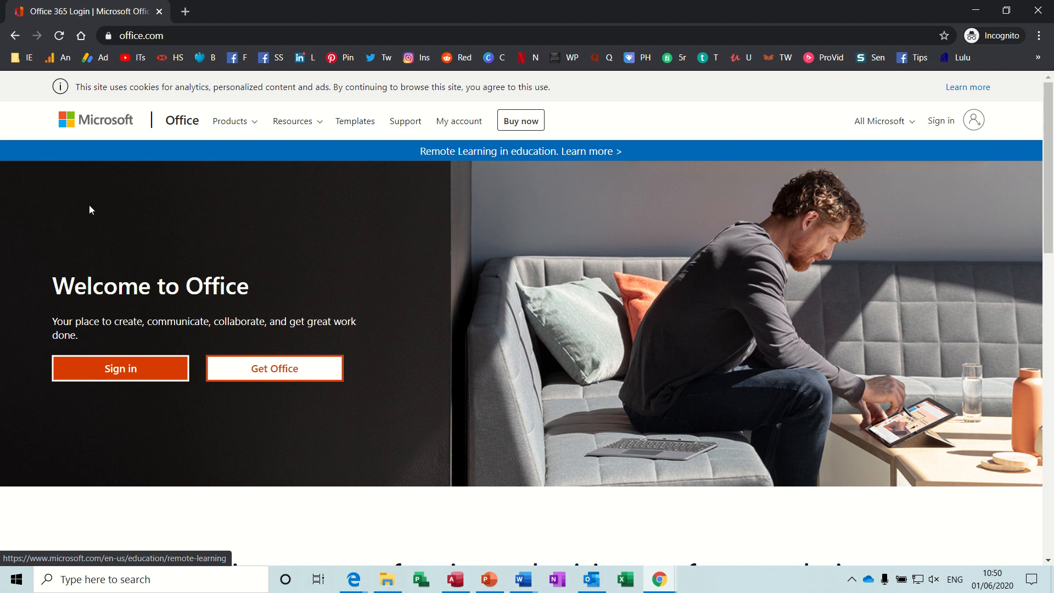
pyautogui.moveTo(201, 396)
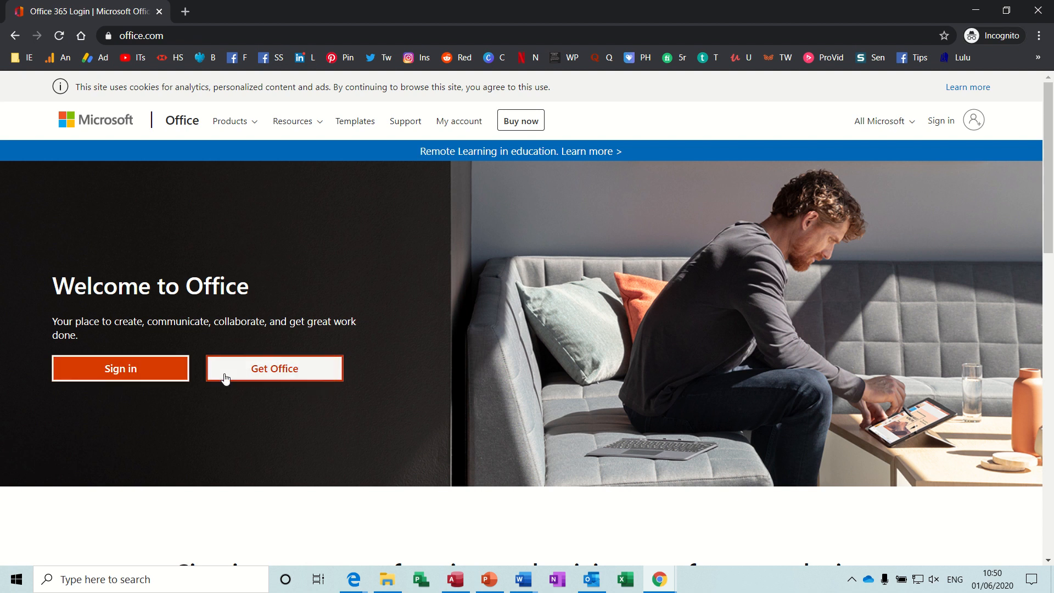
pyautogui.moveTo(306, 288)
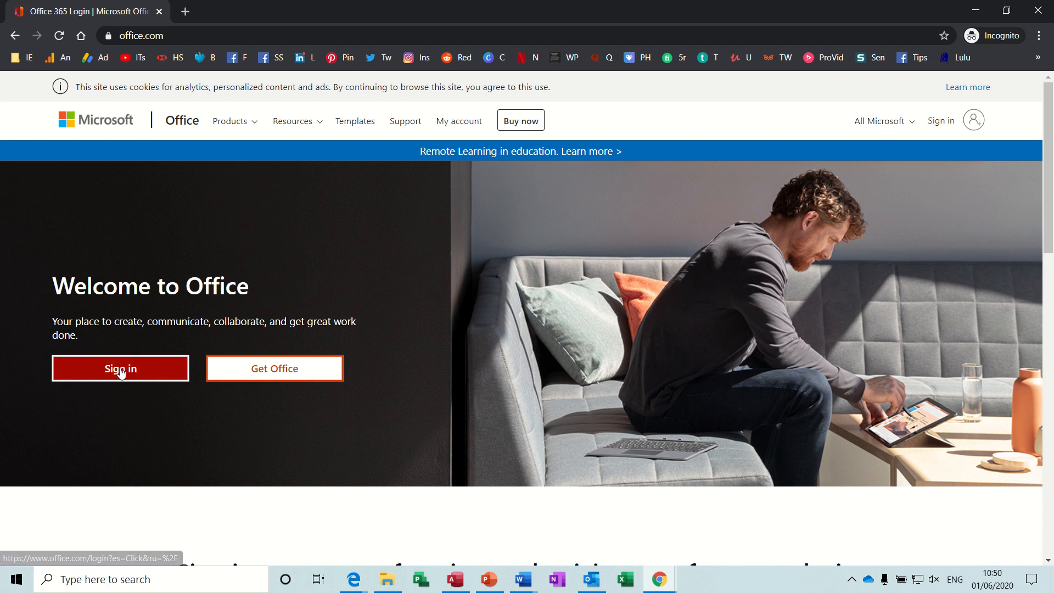
pyautogui.click(119, 368)
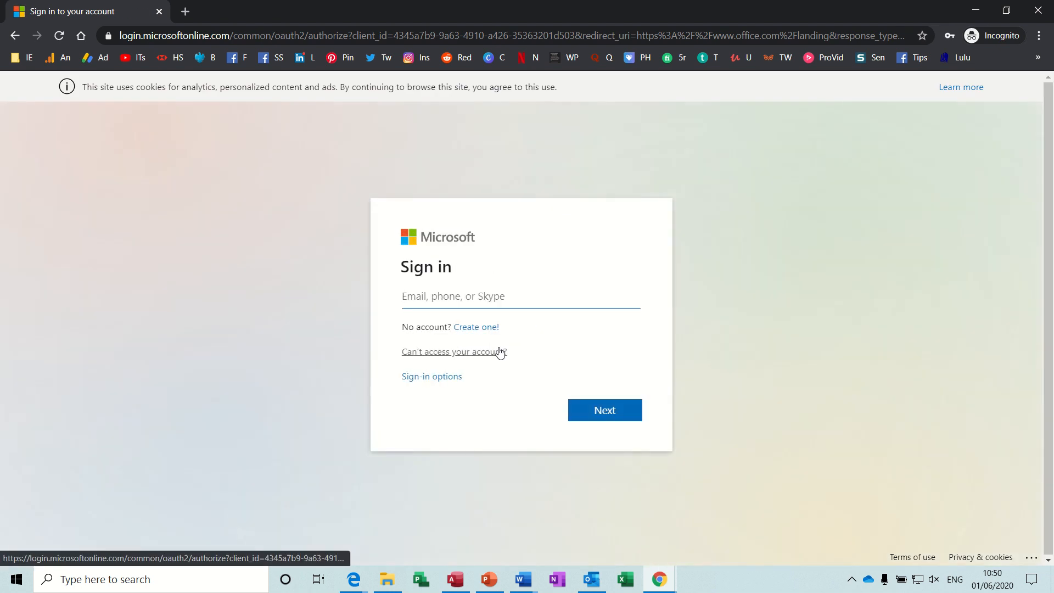
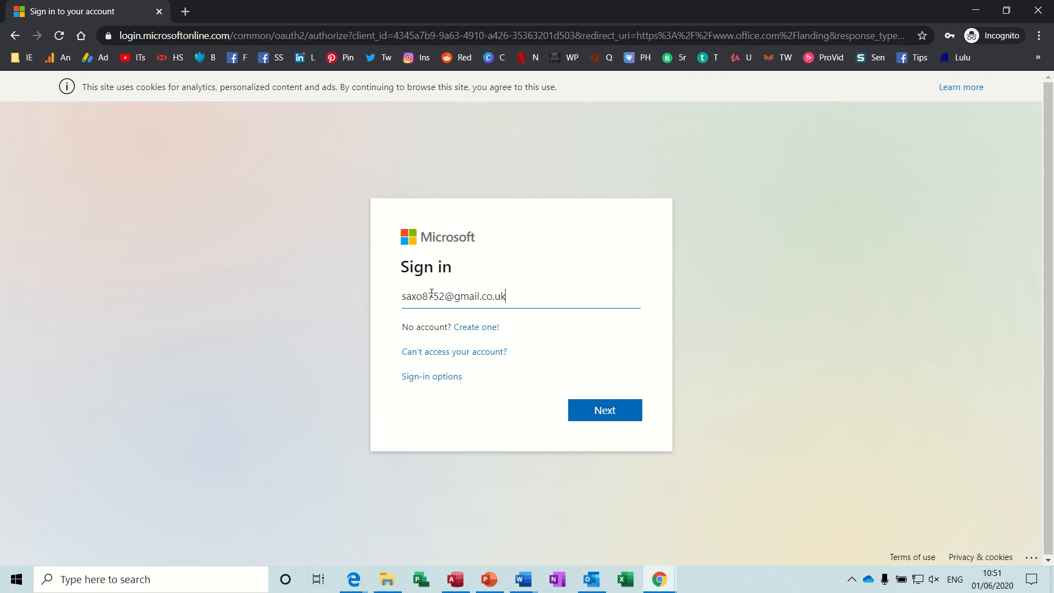
pyautogui.click(603, 410)
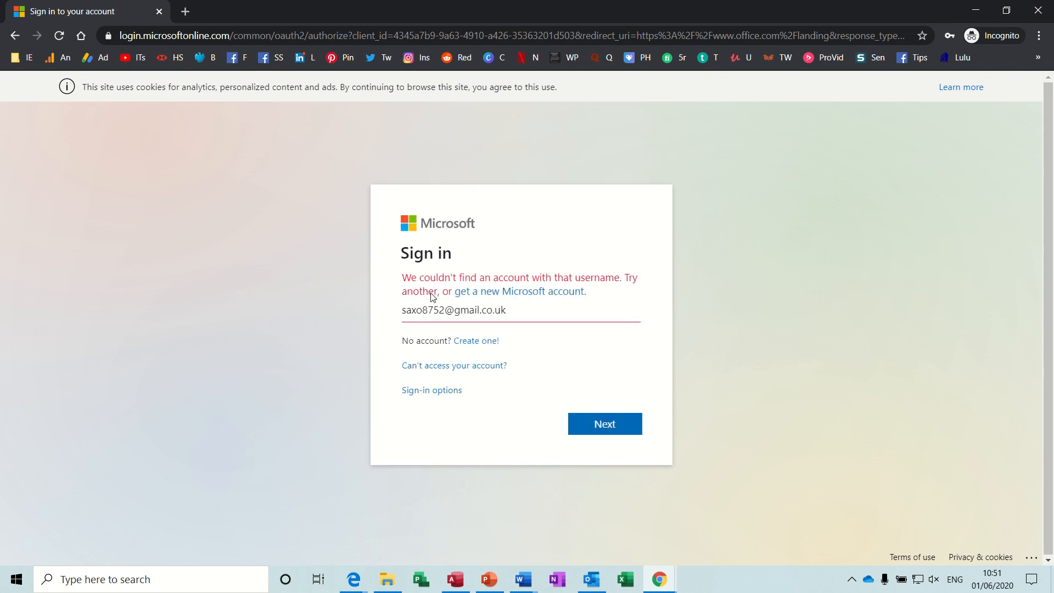
# Correct the email ending to .com, resubmit, and sign in with the password
pyautogui.click(521, 309)
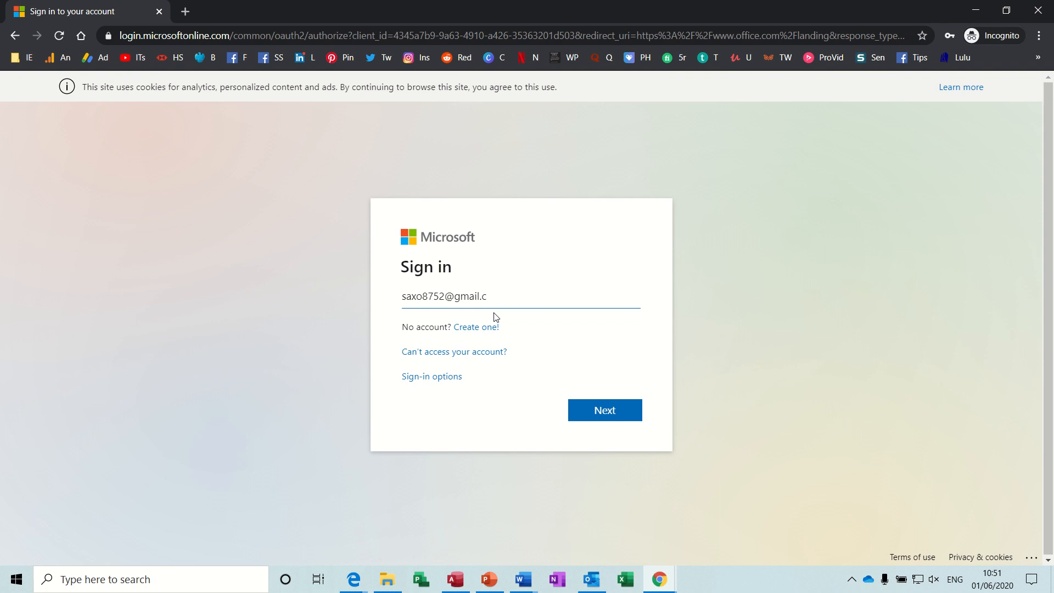
pyautogui.write('om')
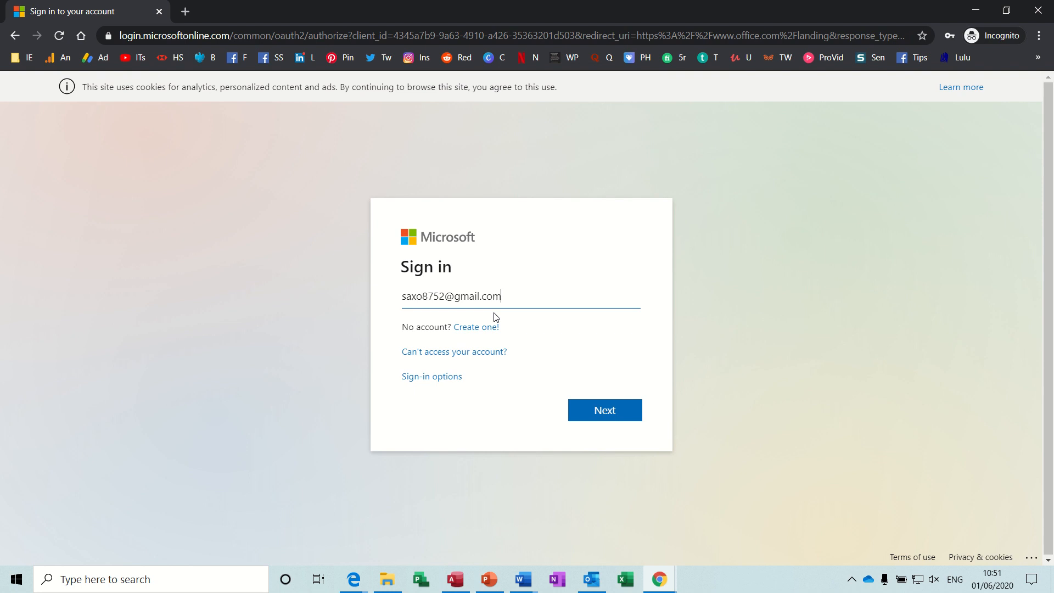
pyautogui.click(602, 410)
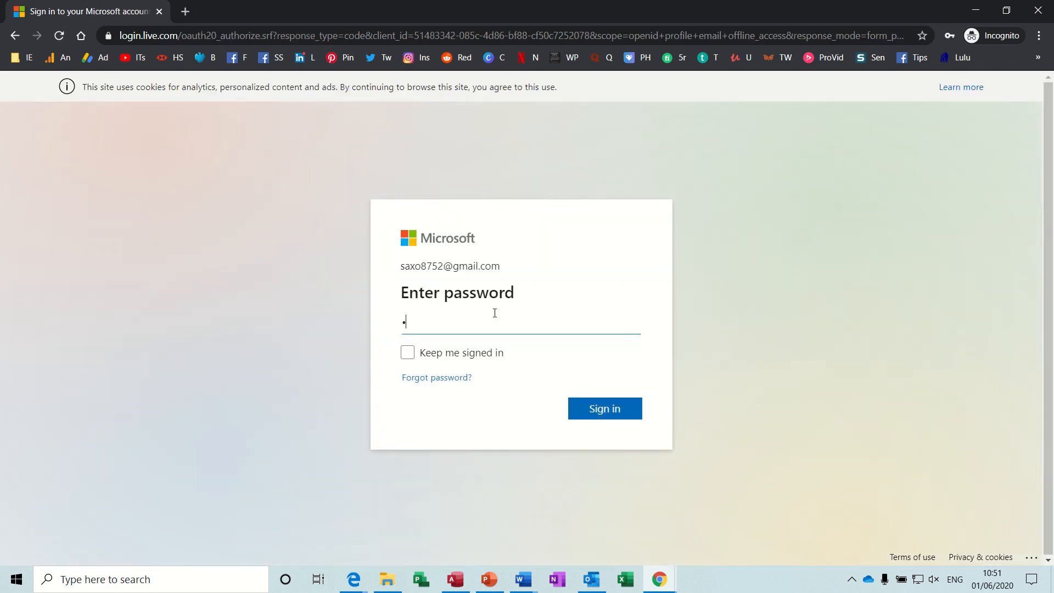
pyautogui.write('password')
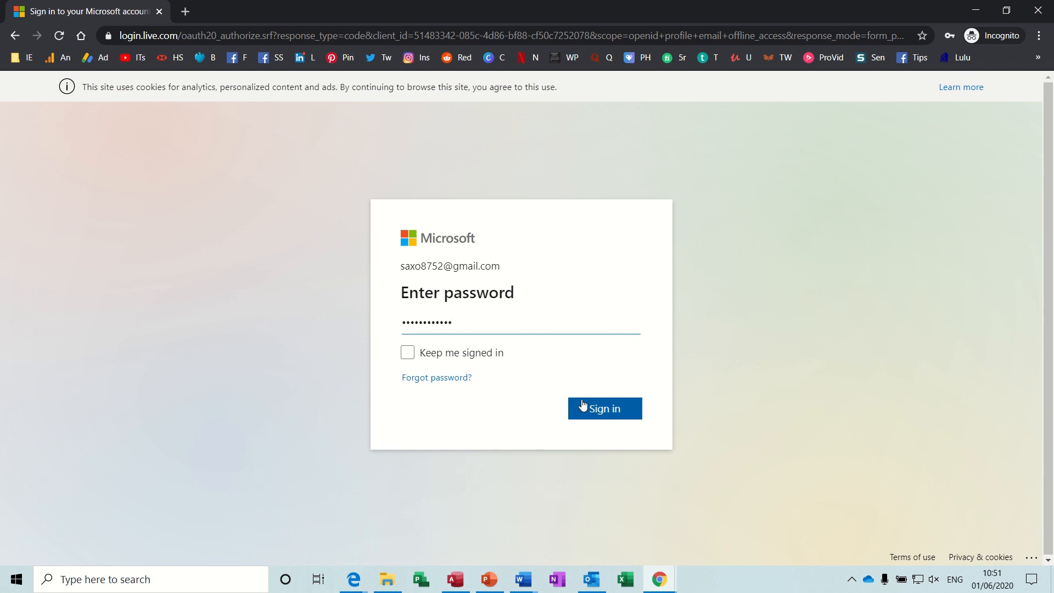
pyautogui.click(604, 408)
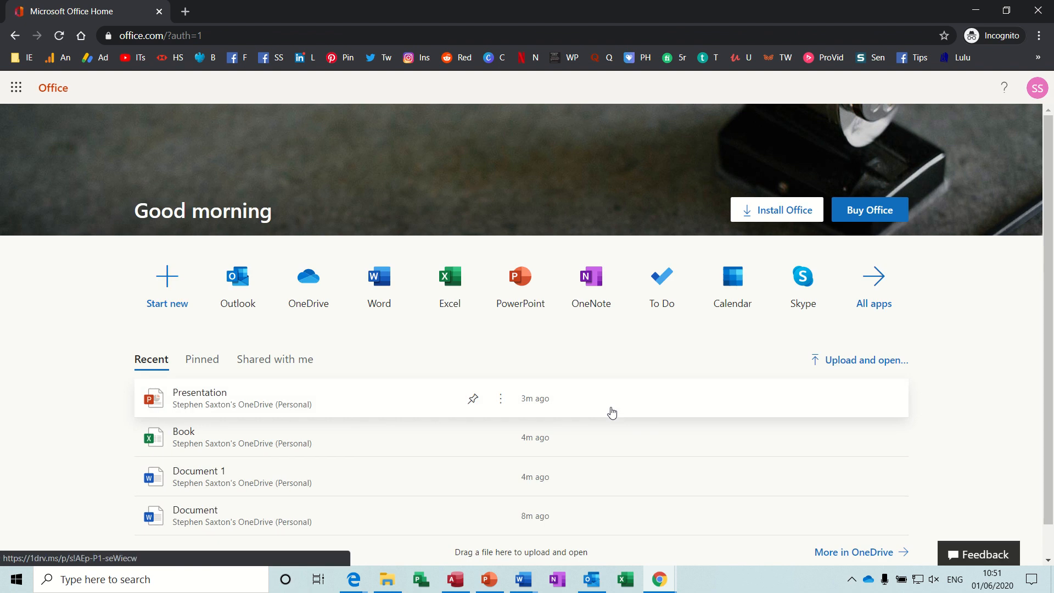
pyautogui.moveTo(308, 286)
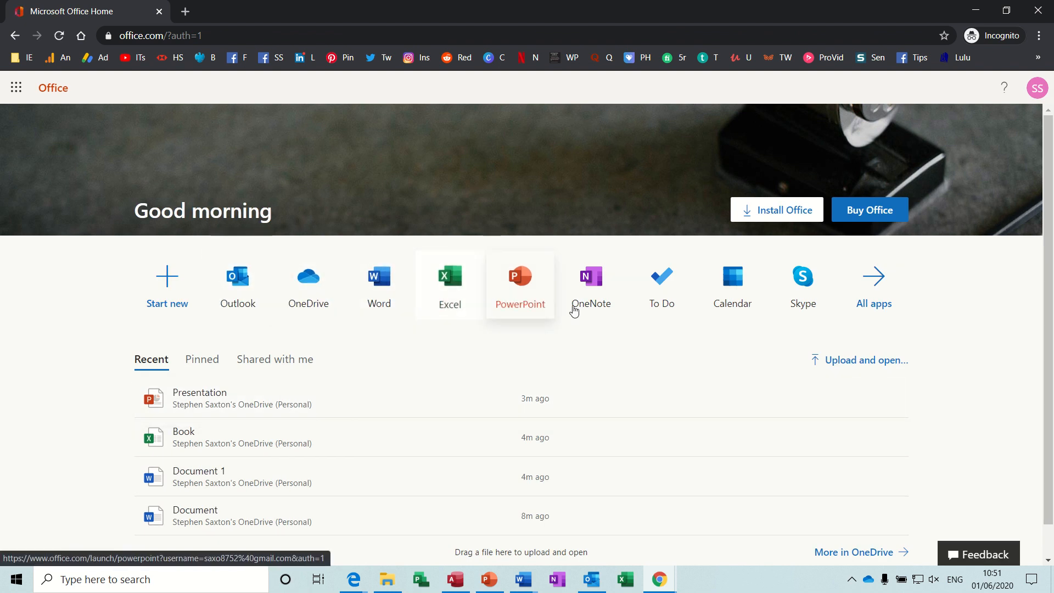
pyautogui.moveTo(874, 285)
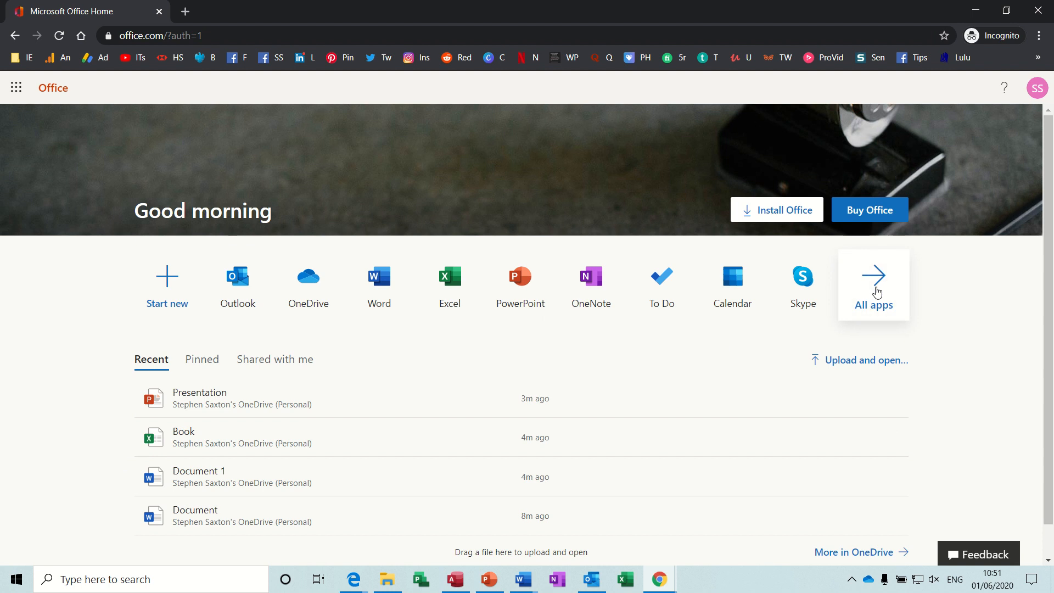
pyautogui.click(874, 285)
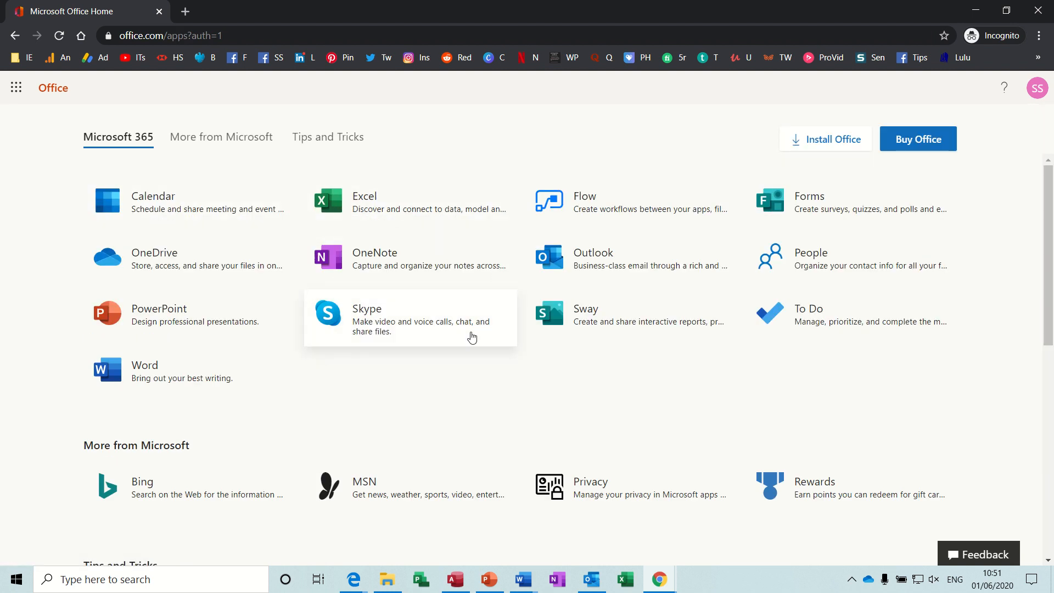
pyautogui.moveTo(288, 301)
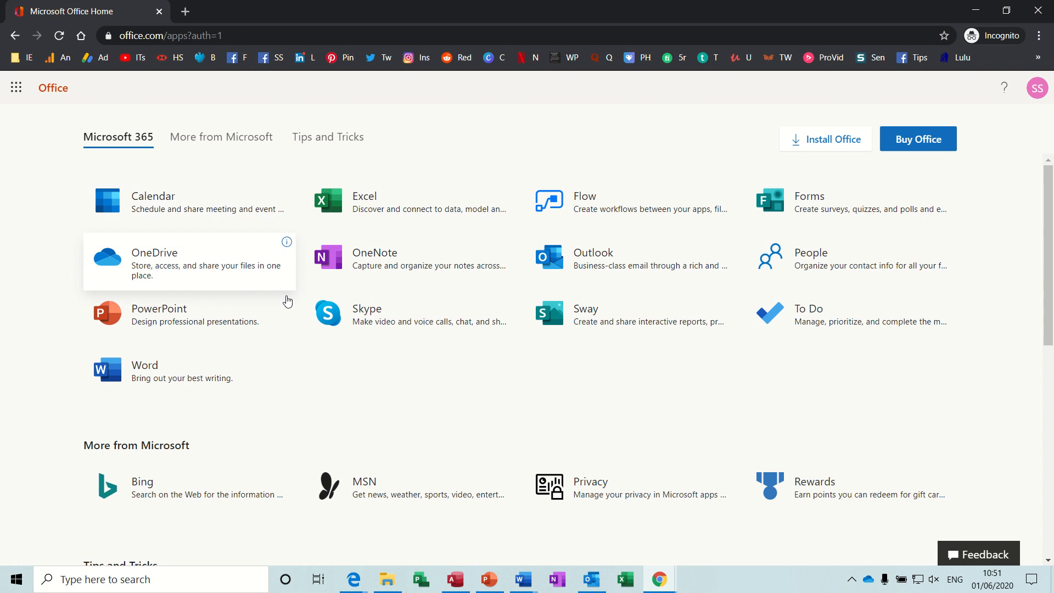
pyautogui.moveTo(800, 221)
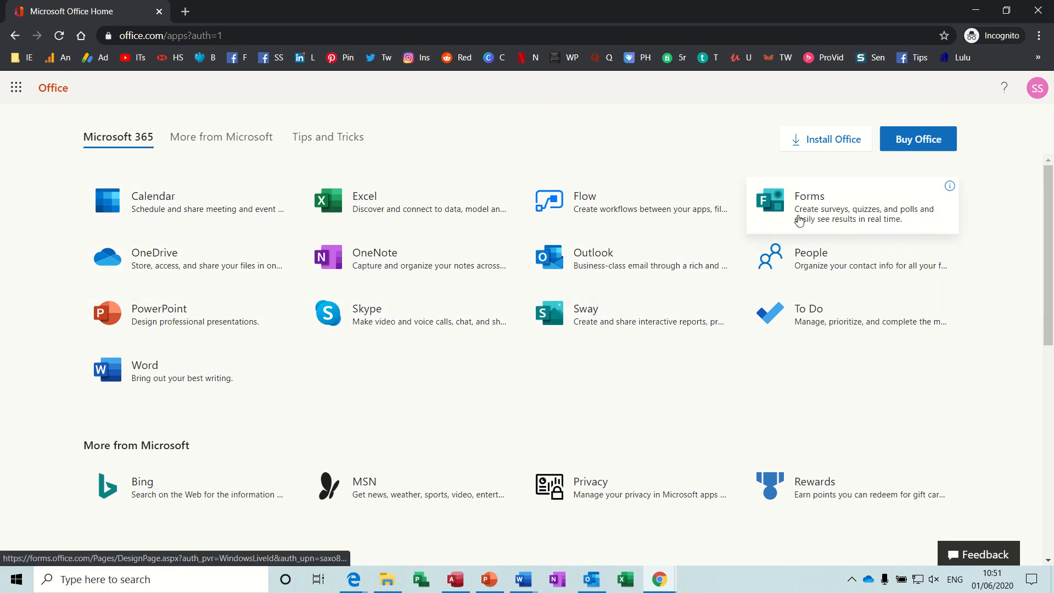
pyautogui.moveTo(814, 269)
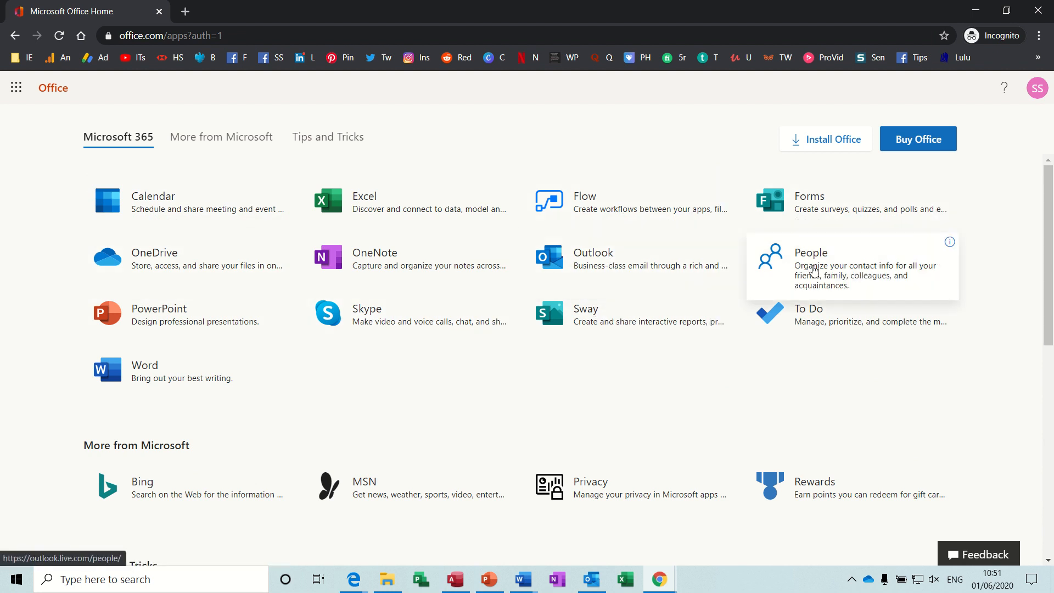
pyautogui.moveTo(611, 314)
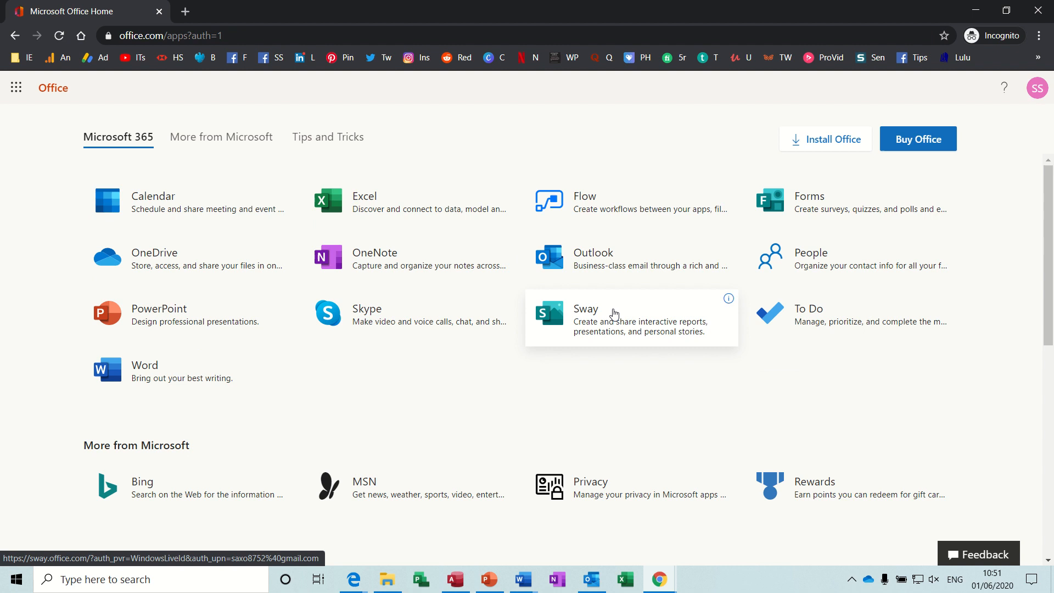
pyautogui.moveTo(394, 325)
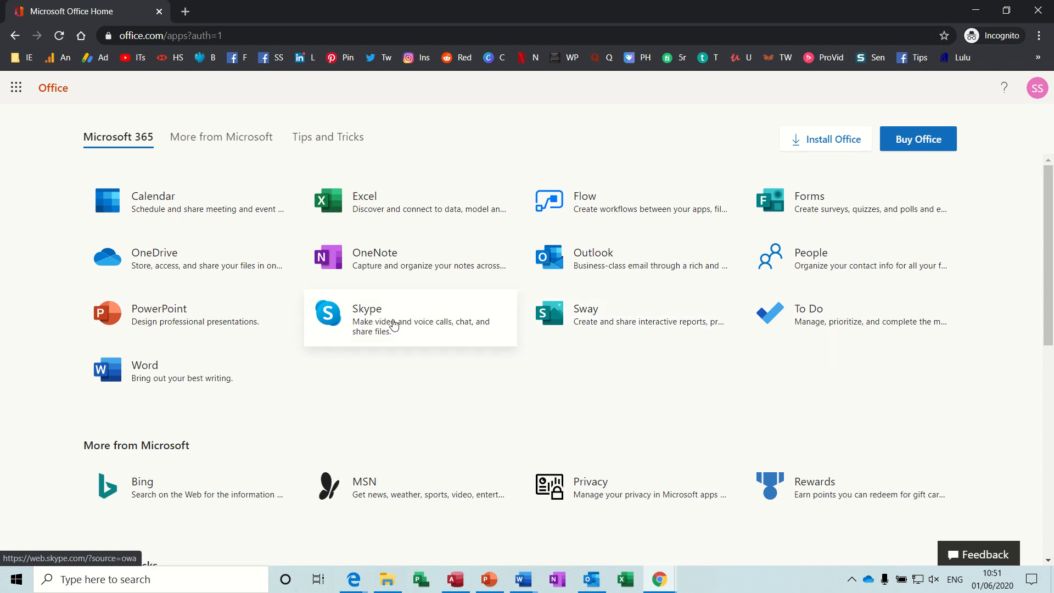
pyautogui.moveTo(168, 374)
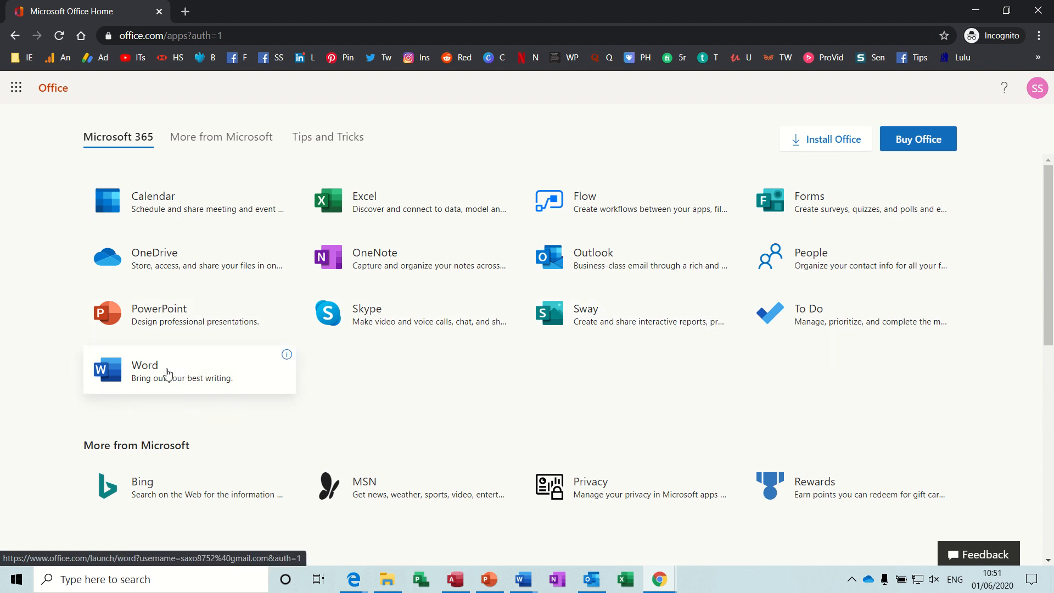
pyautogui.moveTo(462, 213)
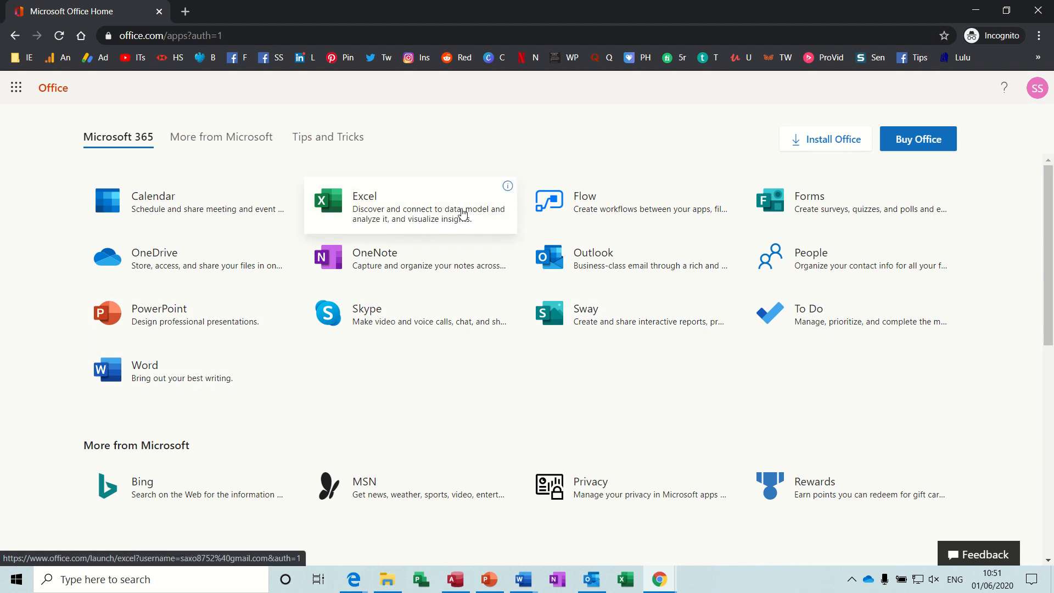
pyautogui.moveTo(233, 258)
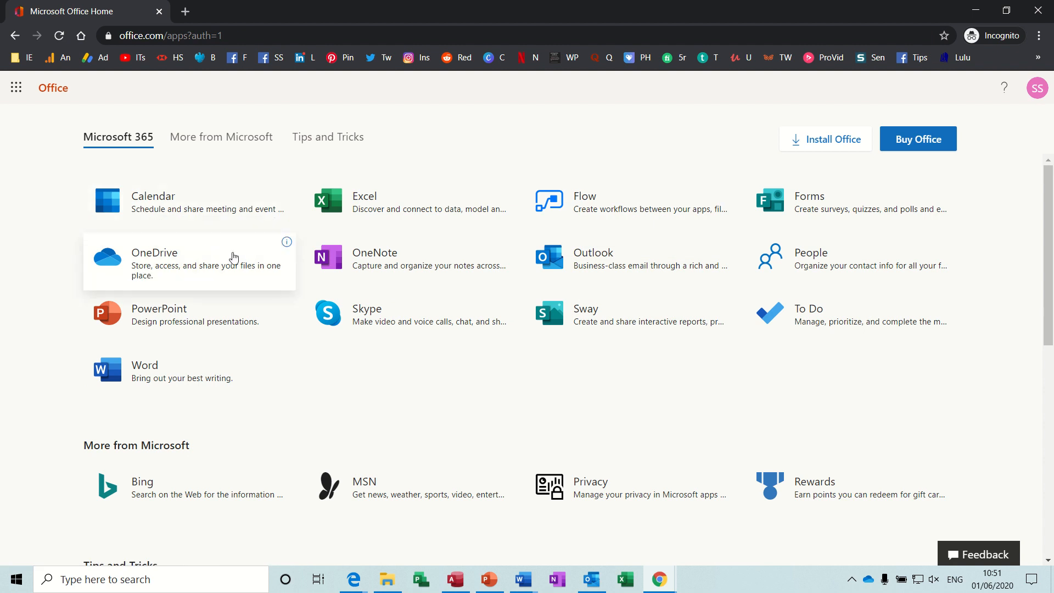
pyautogui.moveTo(61, 108)
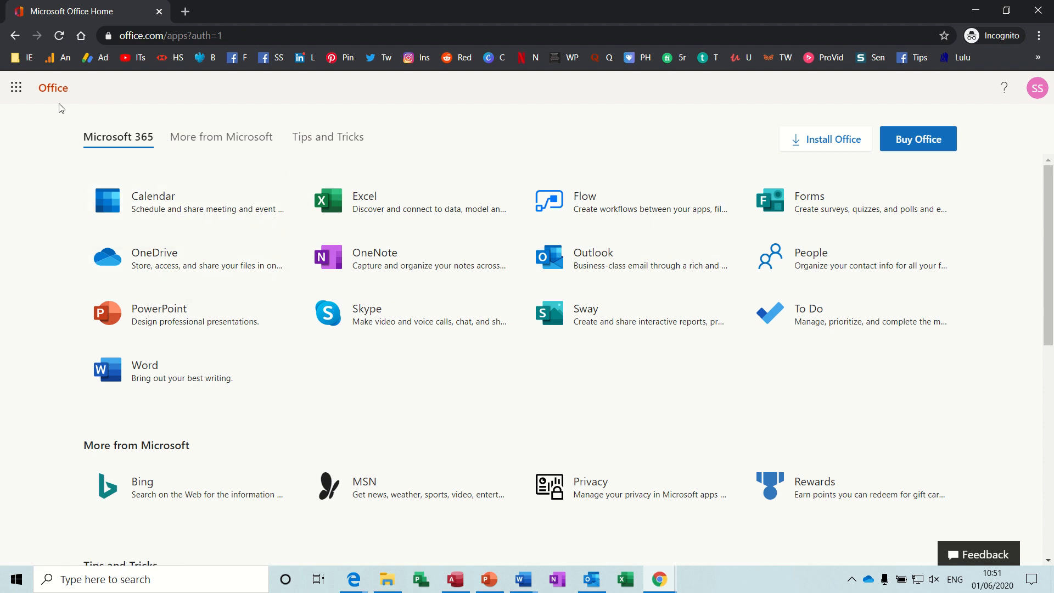
pyautogui.moveTo(15, 36)
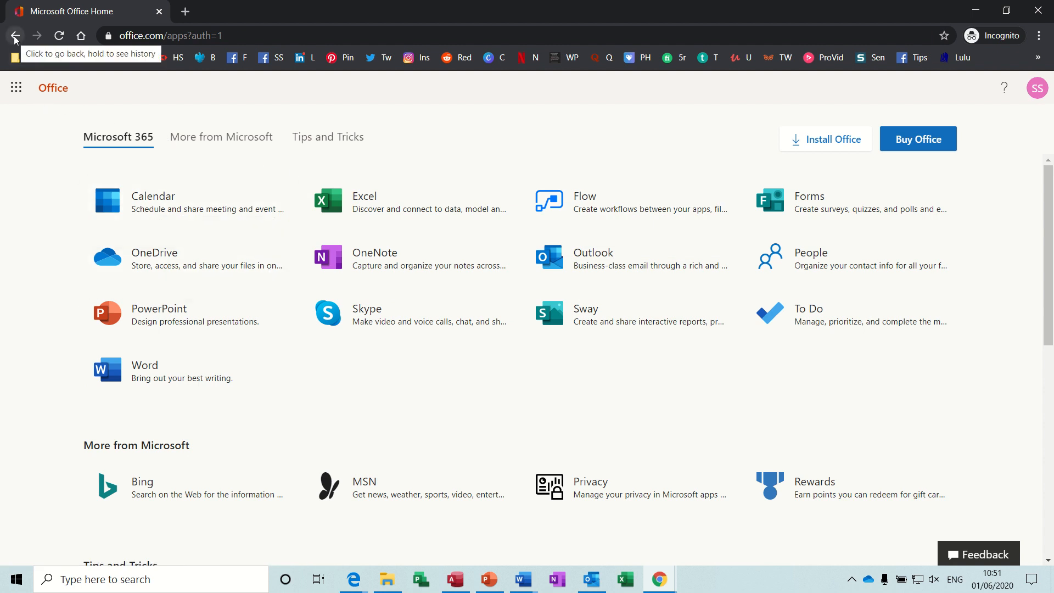
# Go back to the Office home page and start a new blank Word document
pyautogui.click(15, 36)
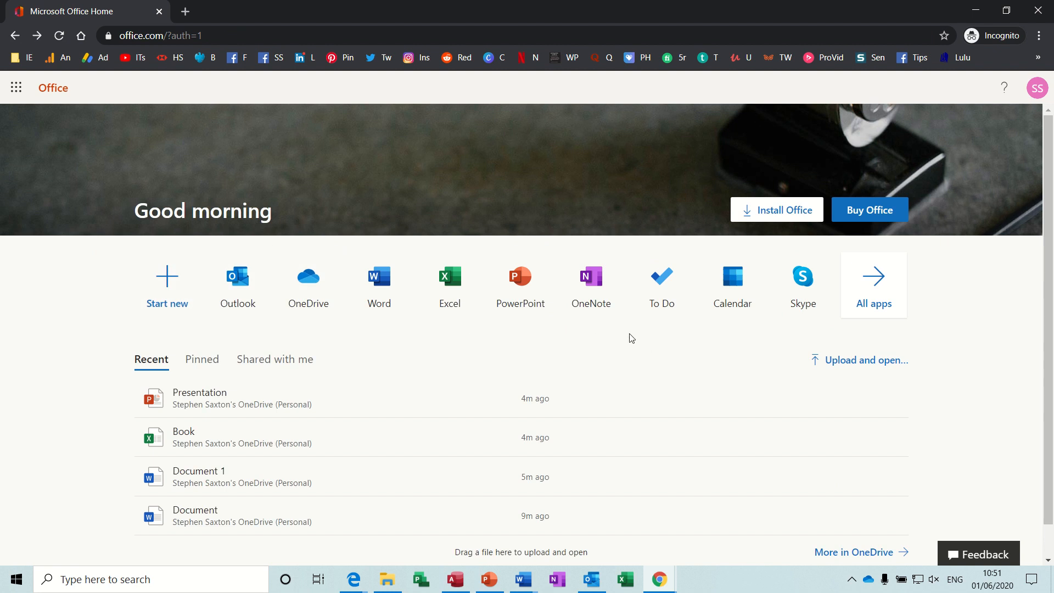
pyautogui.moveTo(378, 279)
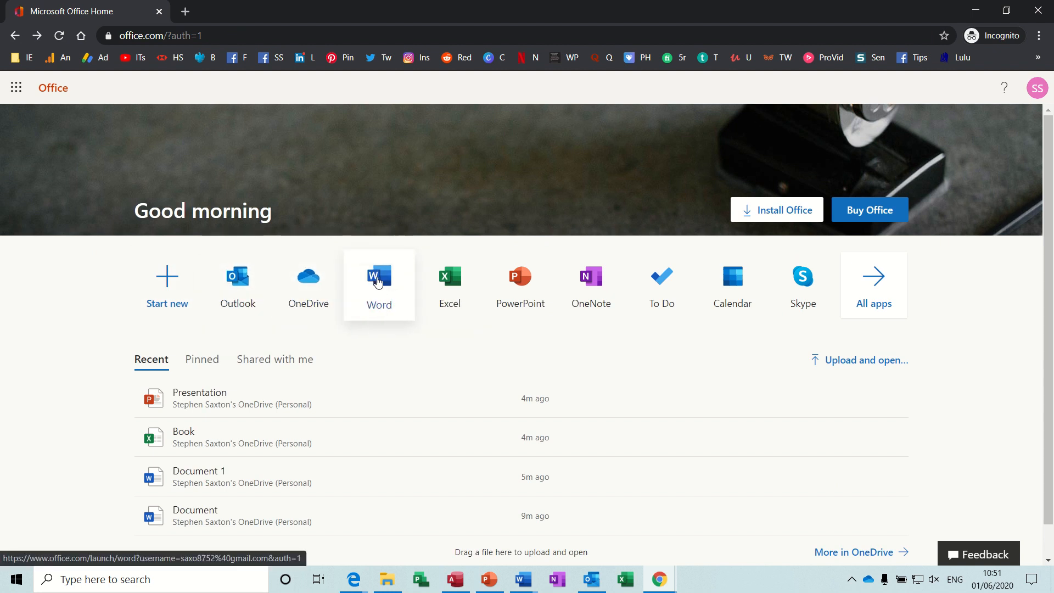
pyautogui.click(378, 276)
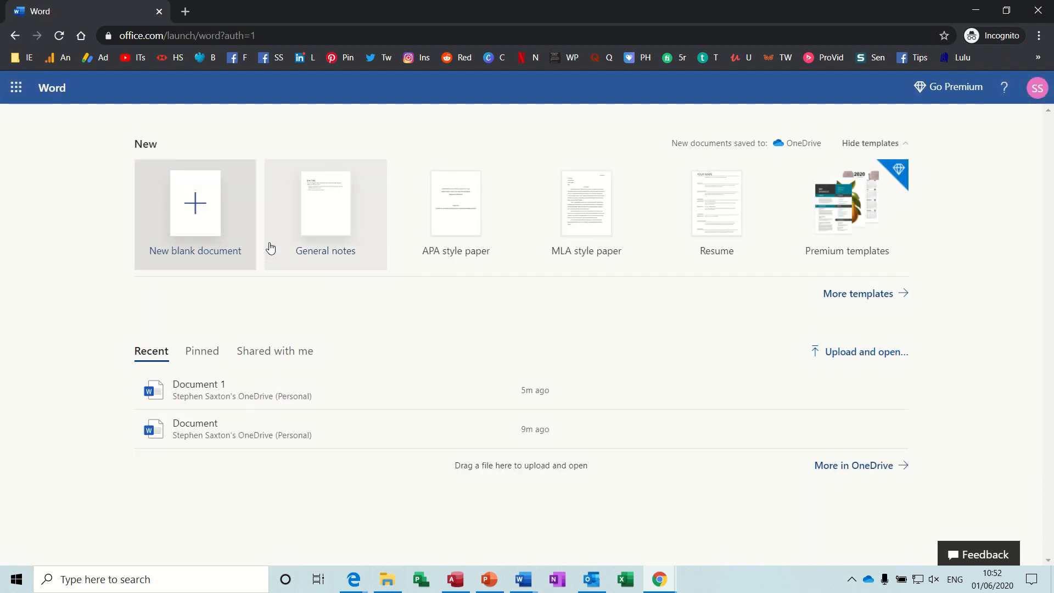
pyautogui.click(195, 203)
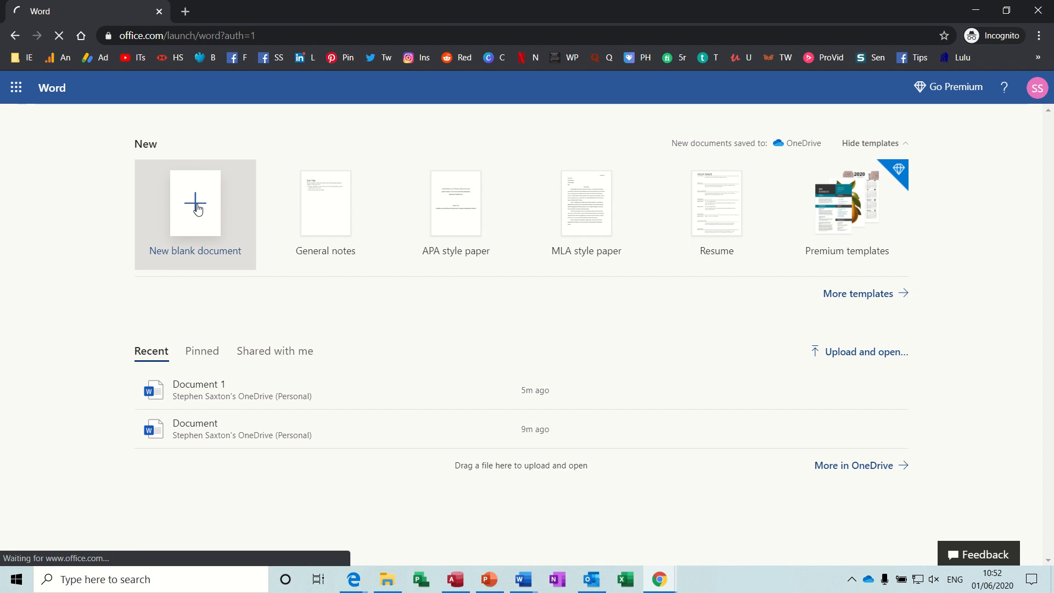
# Create the new blank document, which opens as Document 2
pyautogui.click(195, 203)
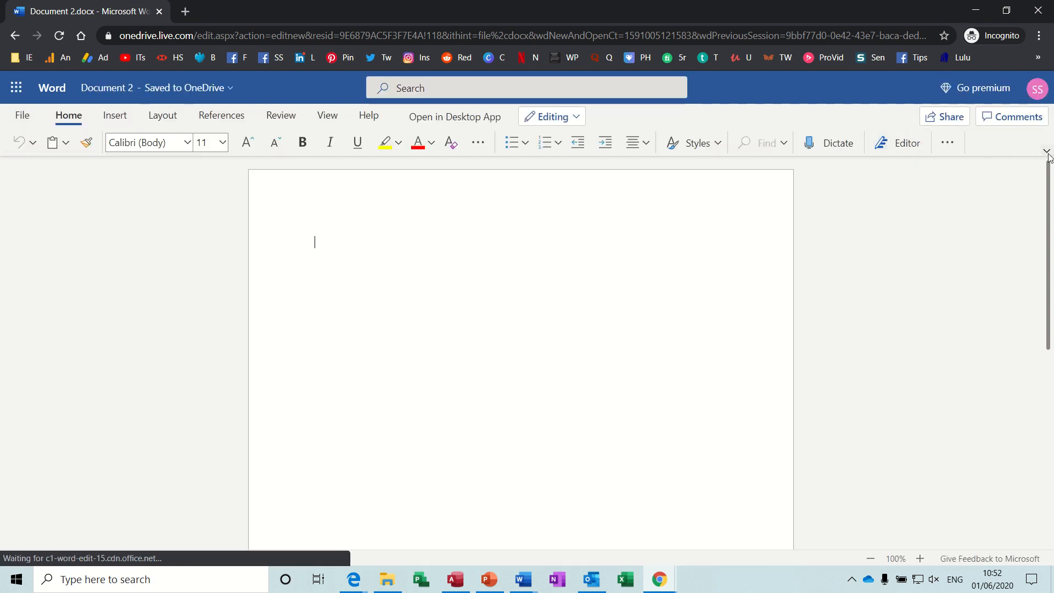
# Expand the ribbon, browse Insert, References, Review and View, then return to Home
pyautogui.click(1046, 153)
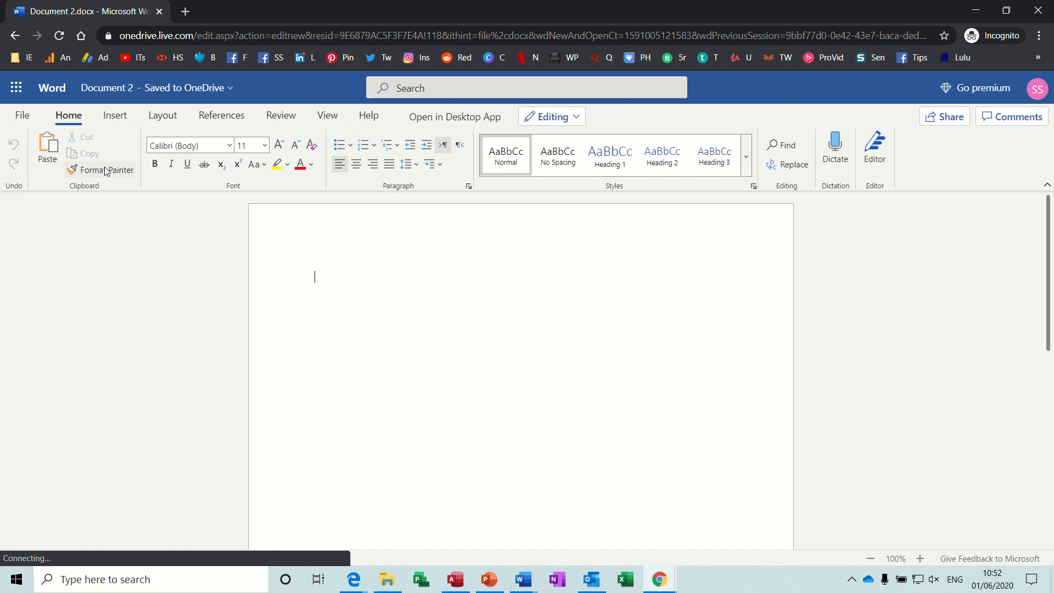
pyautogui.moveTo(188, 128)
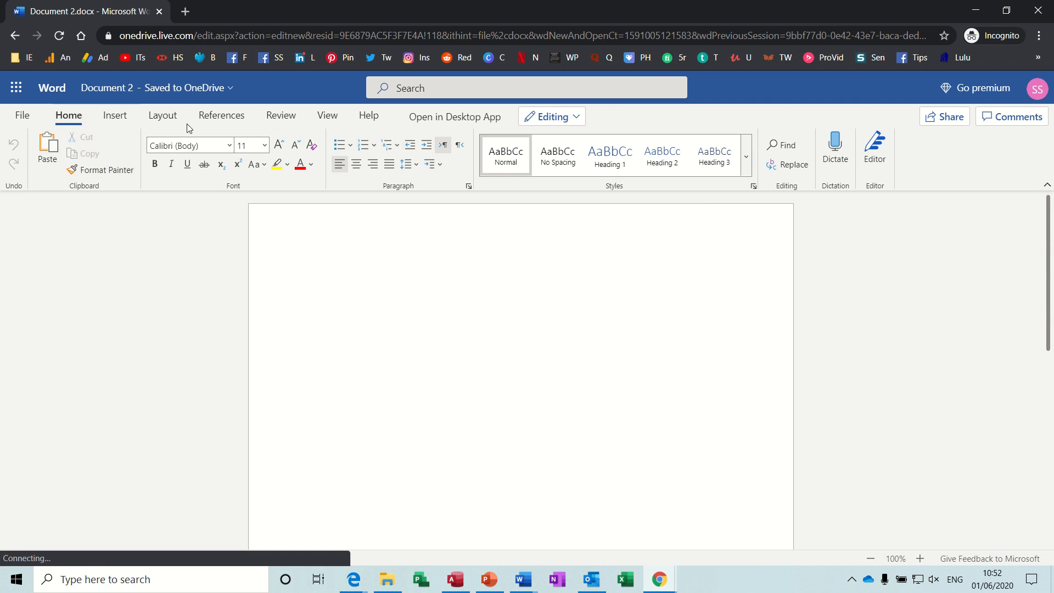
pyautogui.click(114, 115)
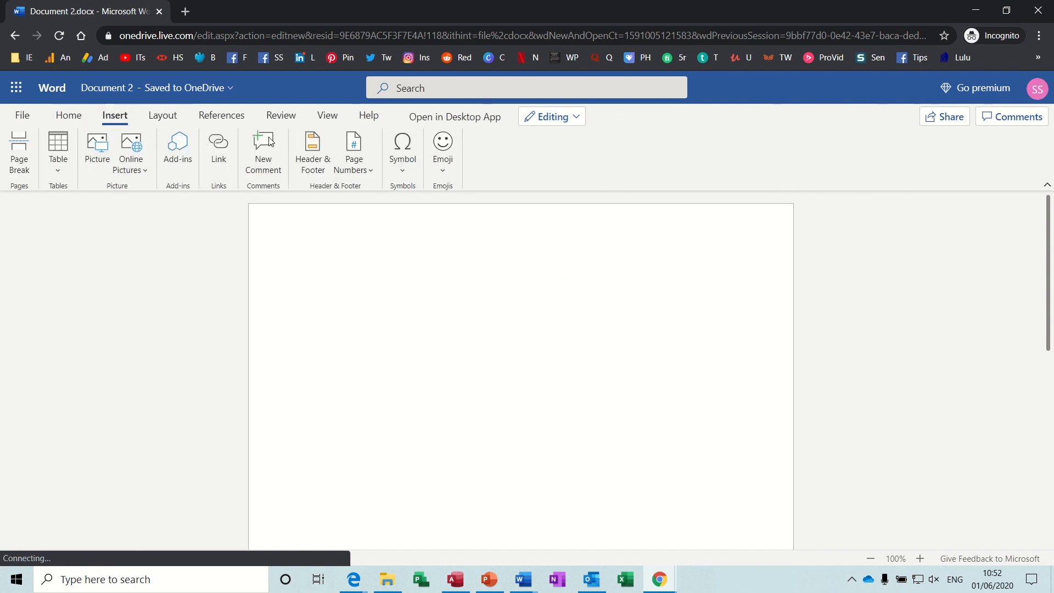
pyautogui.moveTo(162, 115)
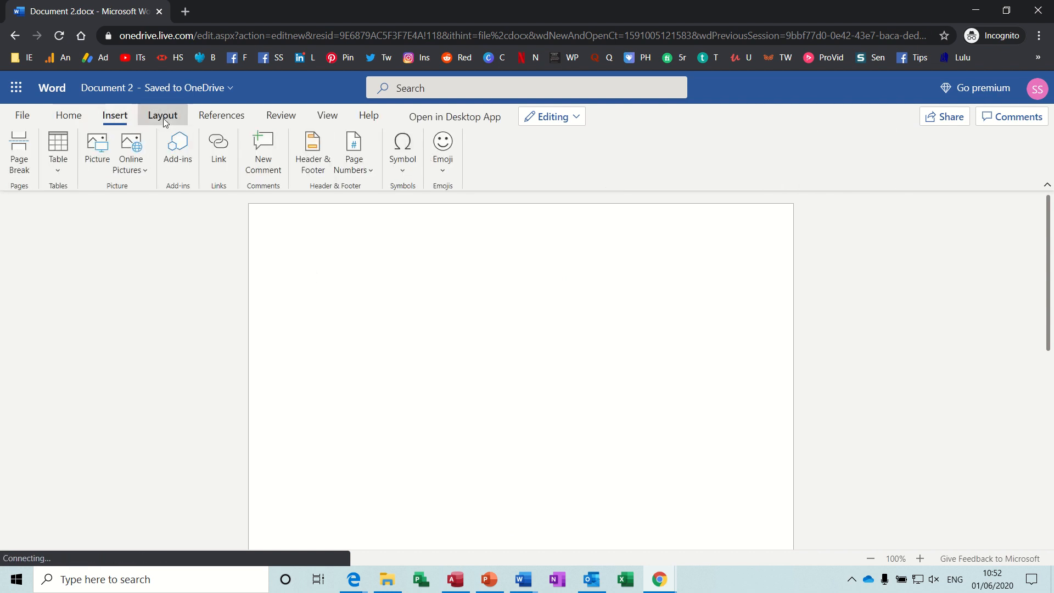
pyautogui.click(221, 115)
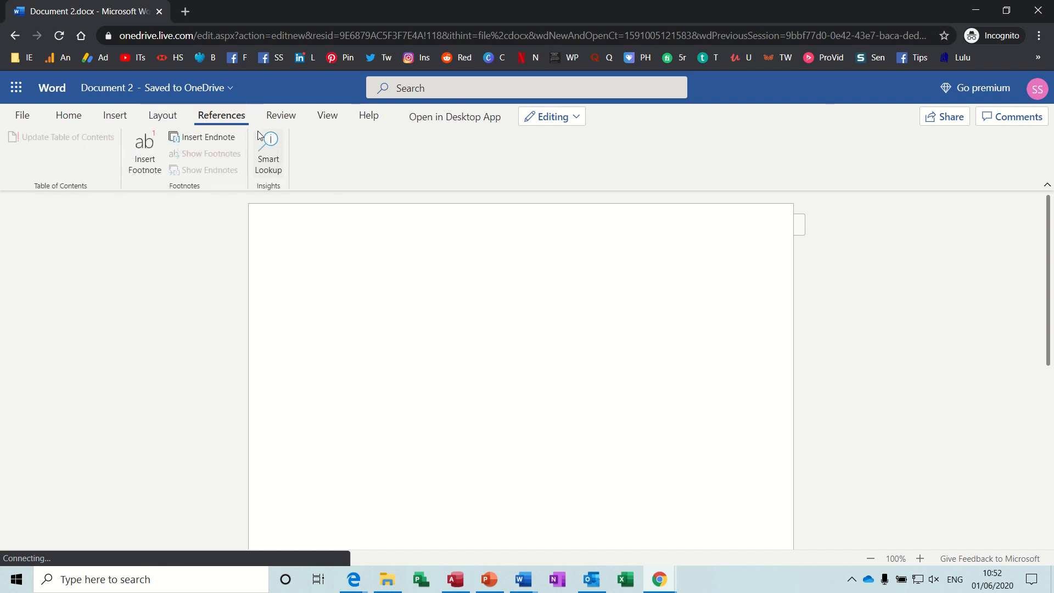
pyautogui.moveTo(46, 158)
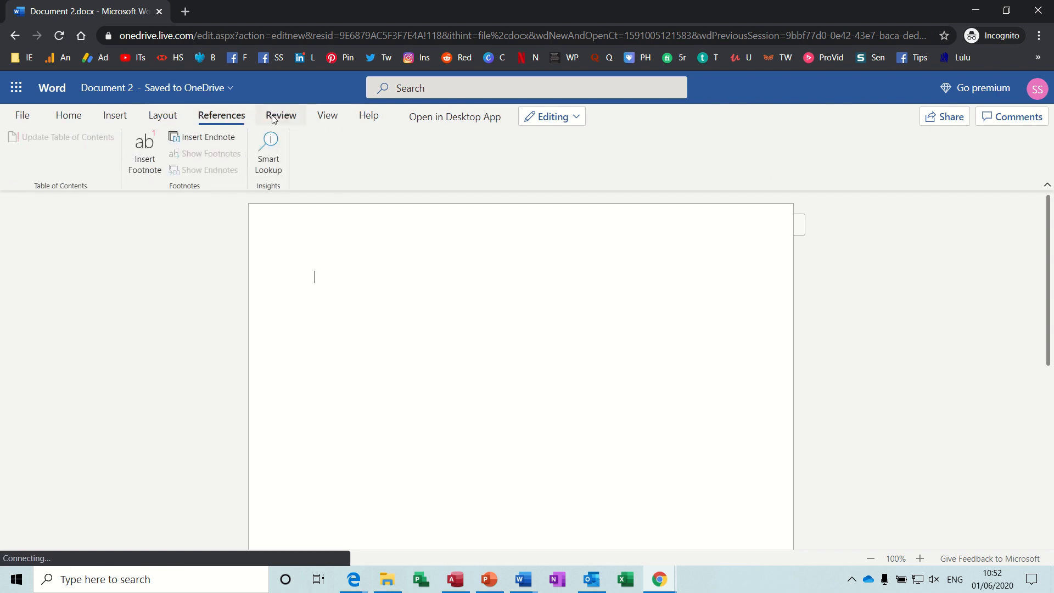
pyautogui.click(281, 115)
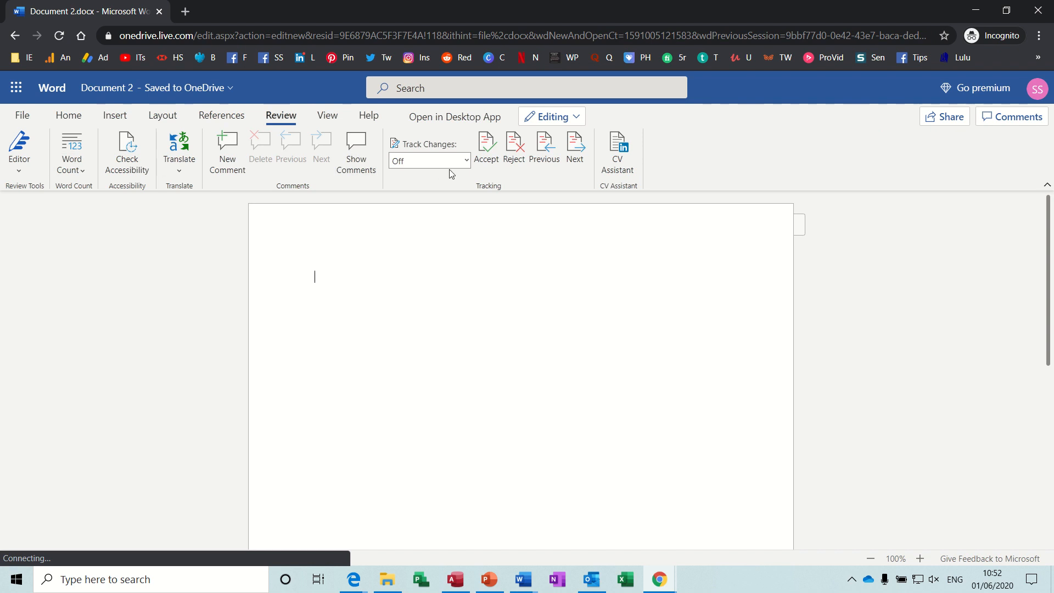
pyautogui.click(327, 115)
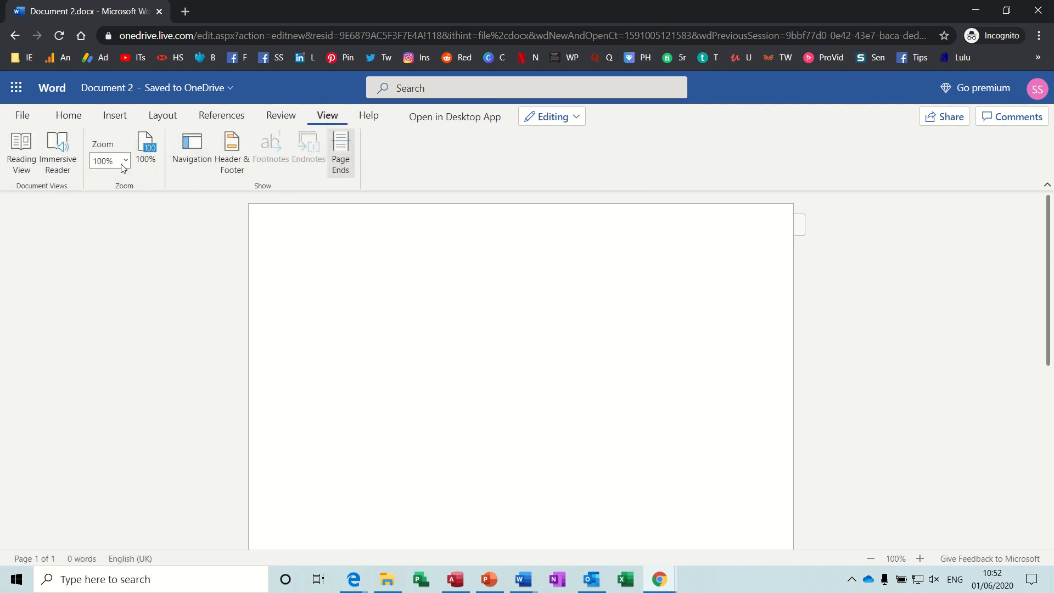
pyautogui.moveTo(834, 156)
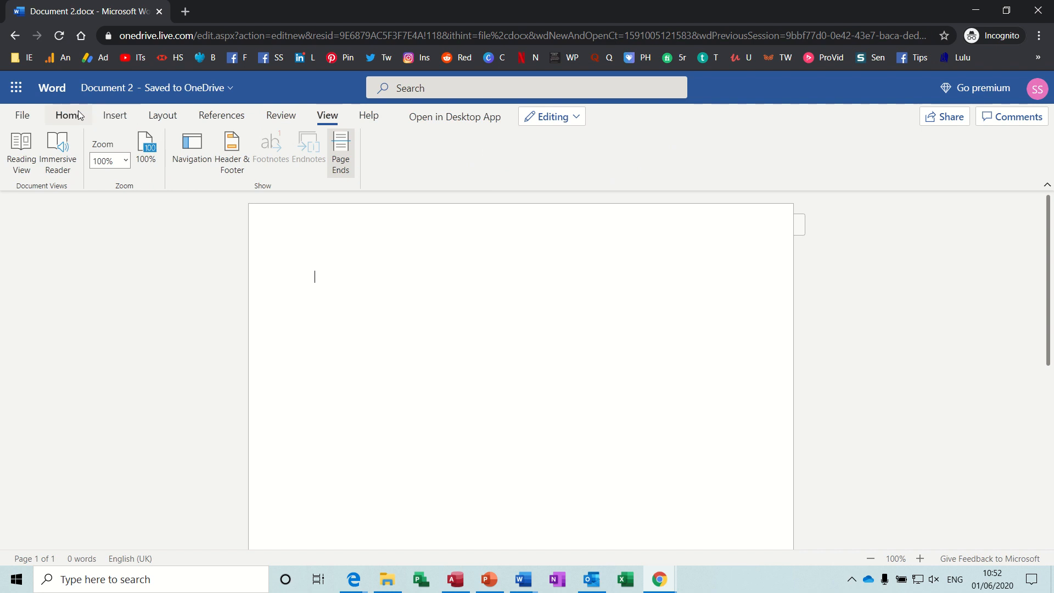
pyautogui.click(68, 115)
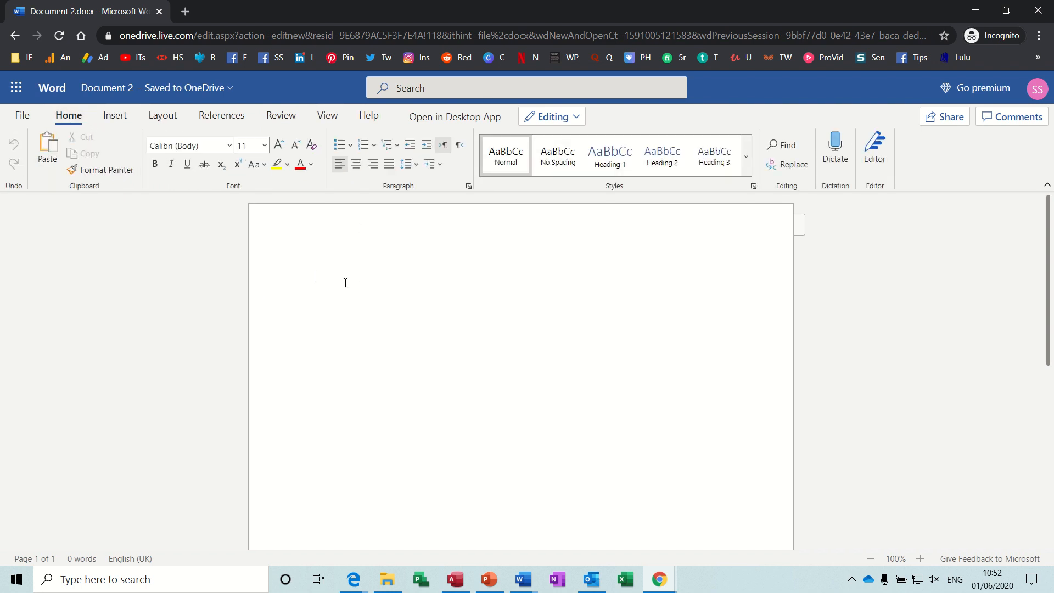
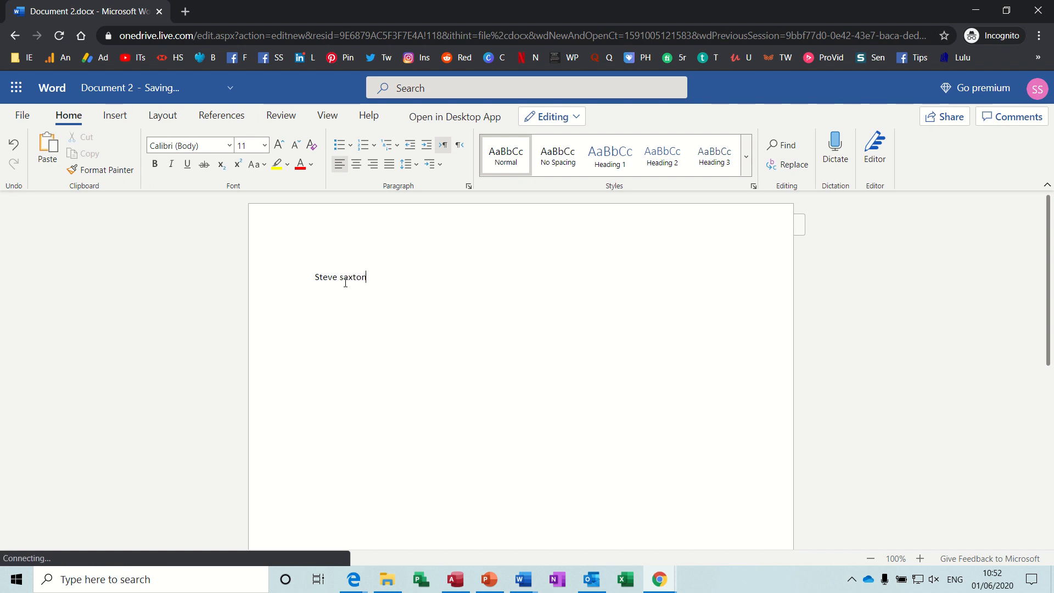
pyautogui.click(22, 116)
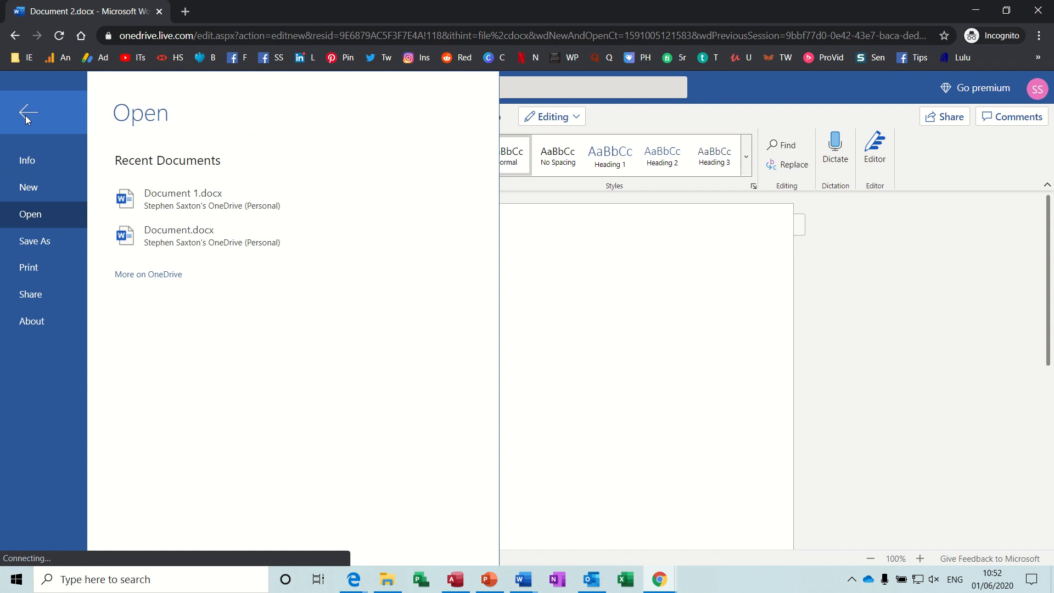
pyautogui.click(28, 112)
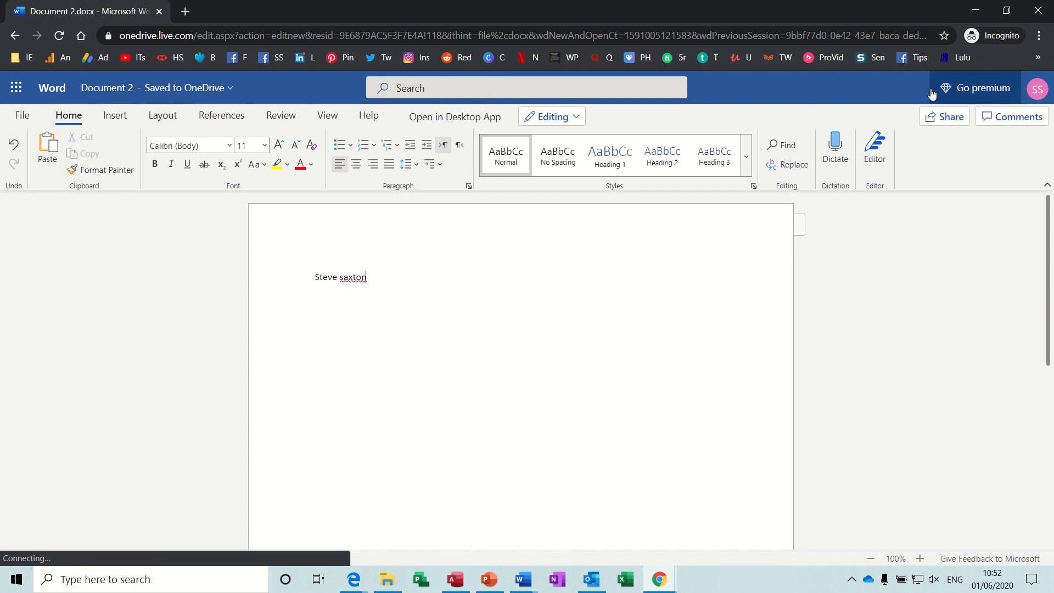
pyautogui.moveTo(977, 90)
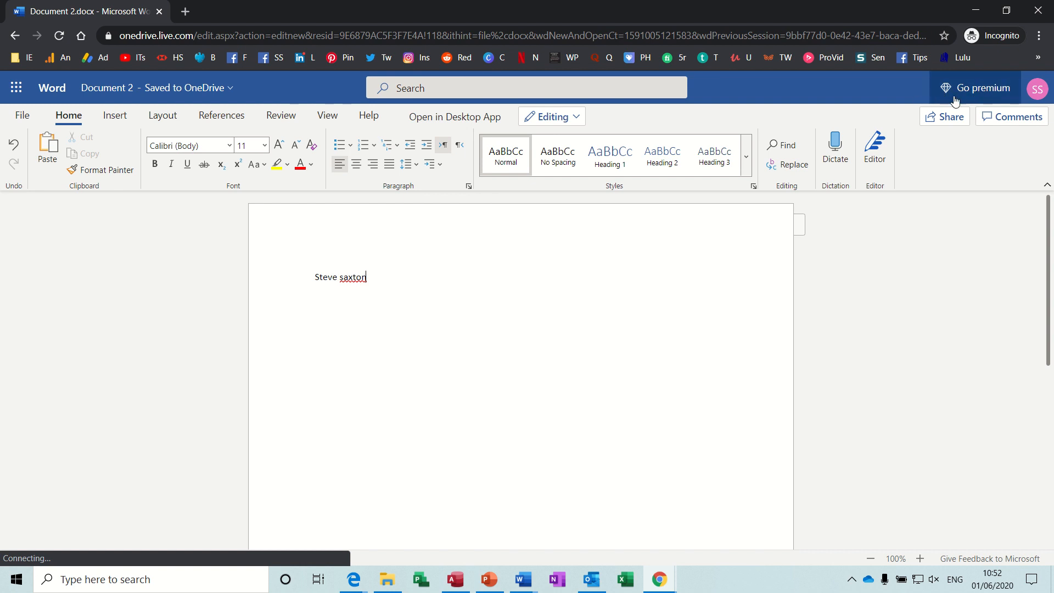
pyautogui.moveTo(958, 96)
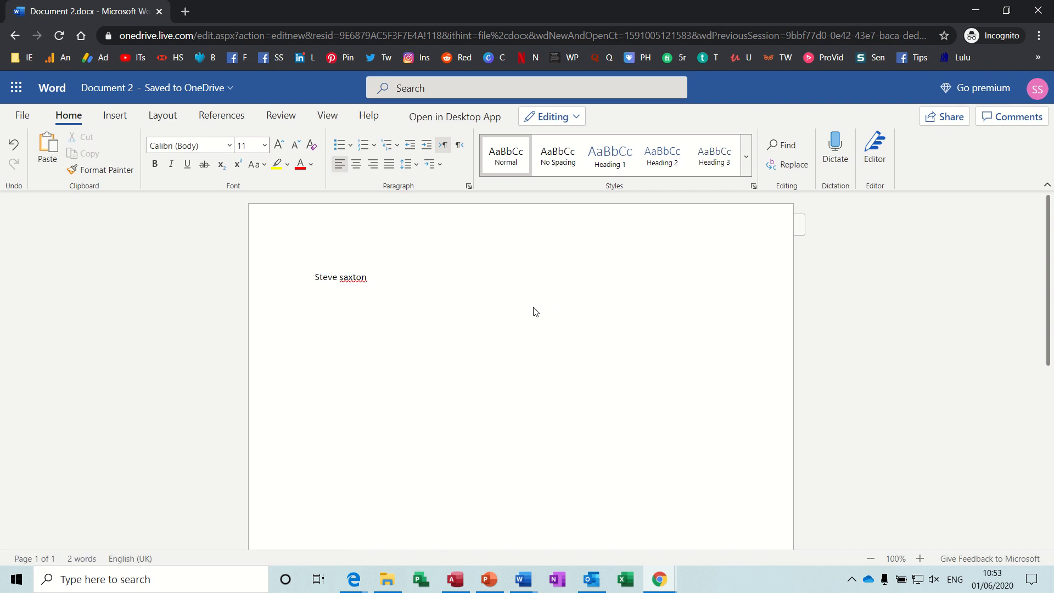
pyautogui.moveTo(501, 270)
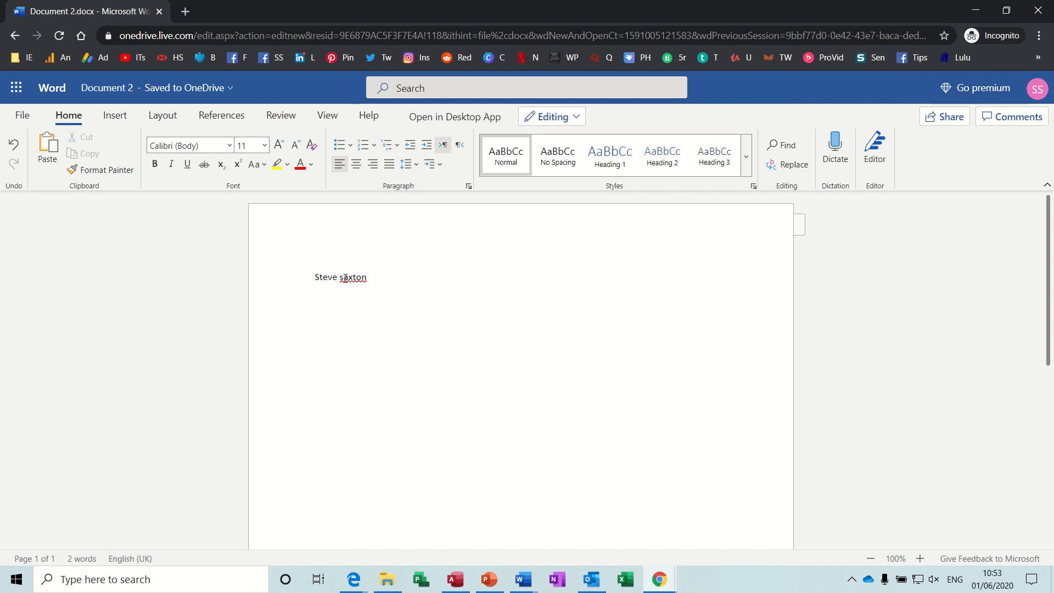
pyautogui.press('Backspace')
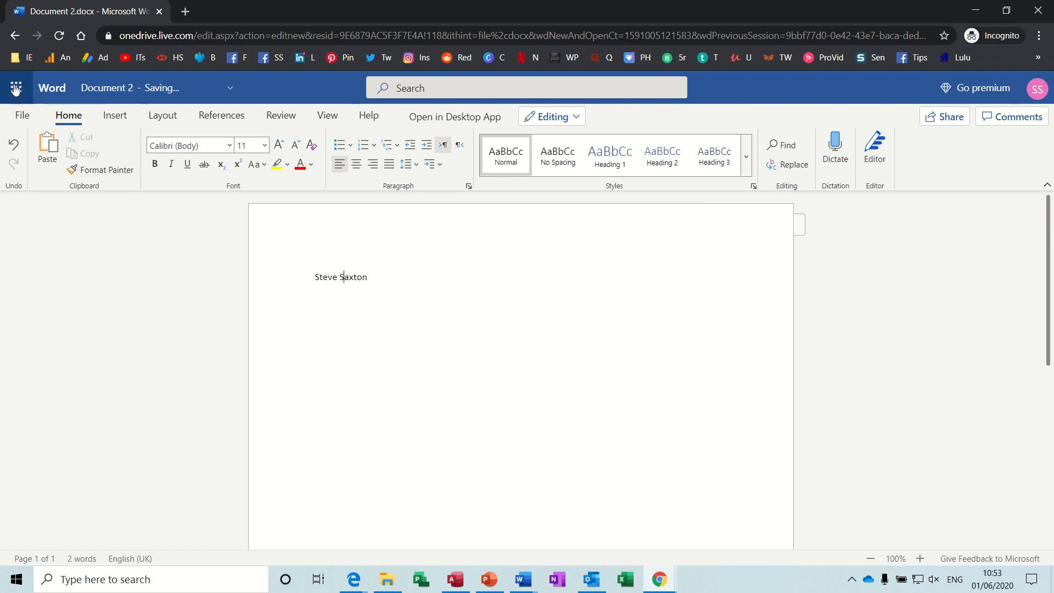
# Switch to Excel through the app launcher and create blank workbook Book 1
pyautogui.click(16, 87)
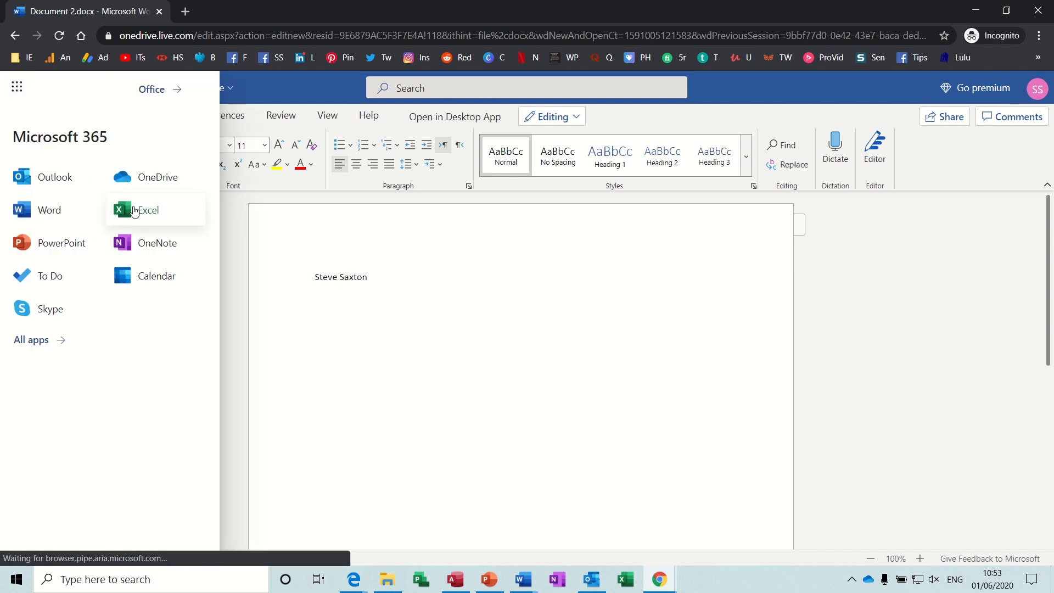
pyautogui.click(145, 210)
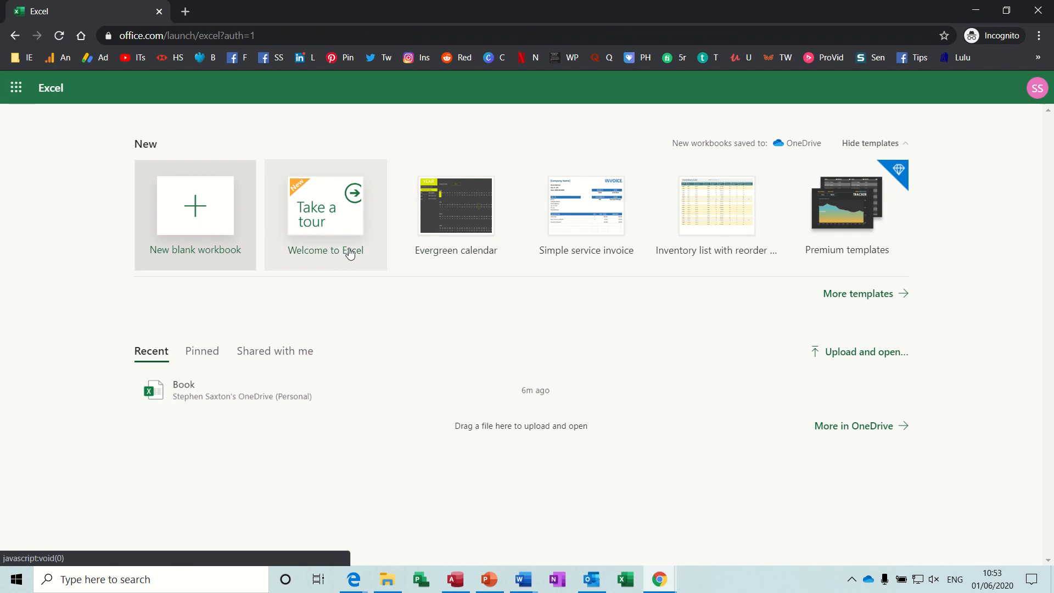
pyautogui.click(195, 206)
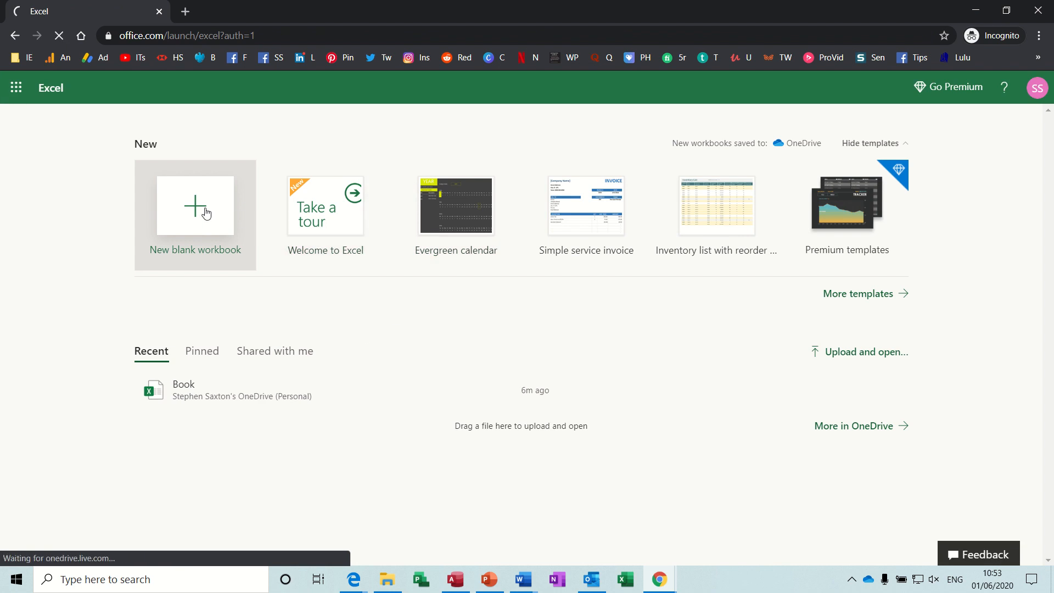
pyautogui.click(194, 206)
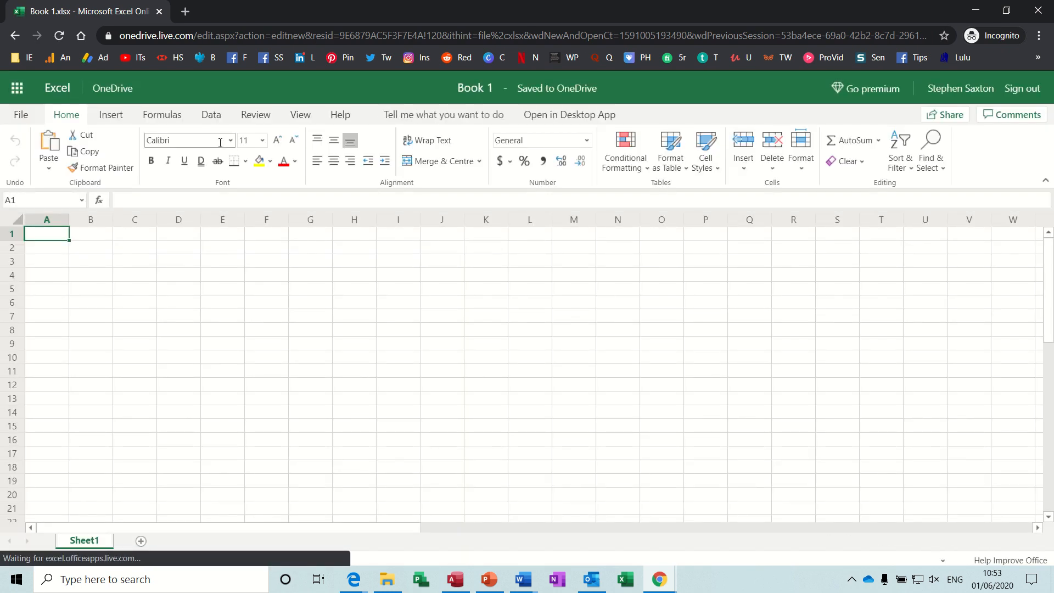
# Switch between the Insert and Home tabs, then collapse and restore the ribbon
pyautogui.click(111, 114)
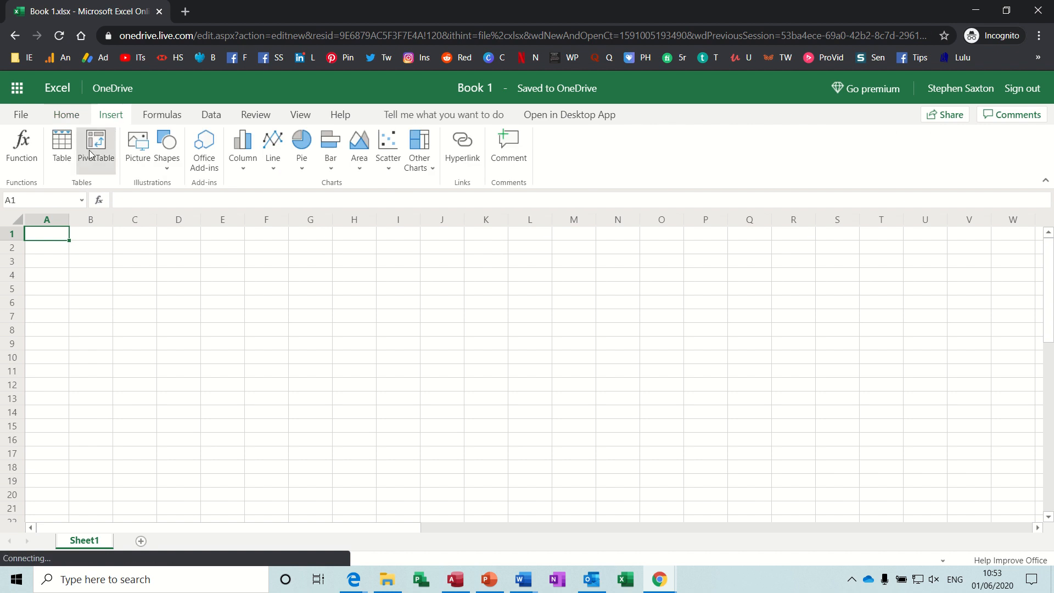
pyautogui.moveTo(431, 182)
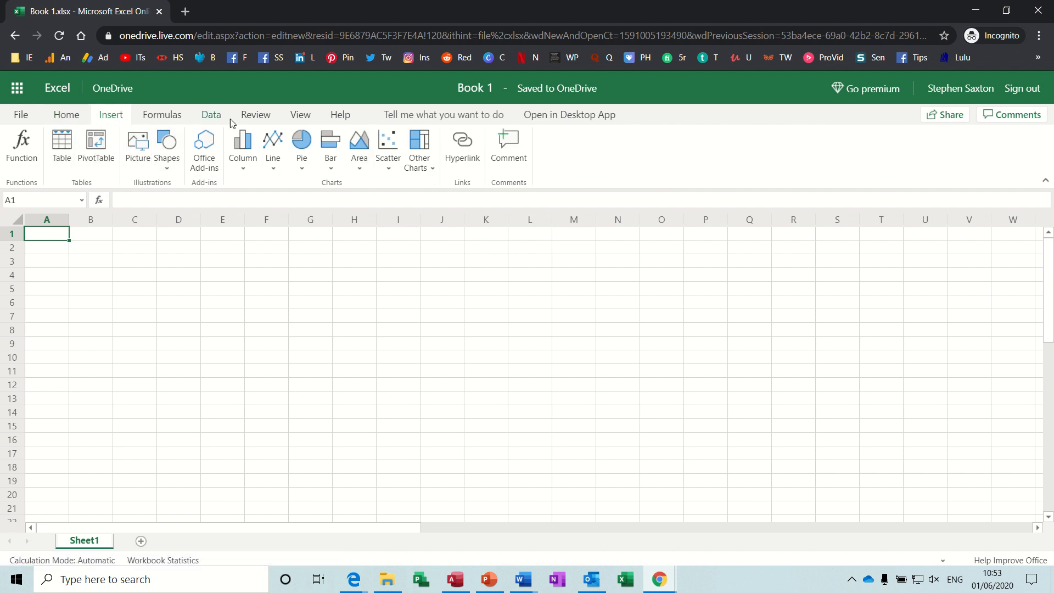
pyautogui.click(66, 114)
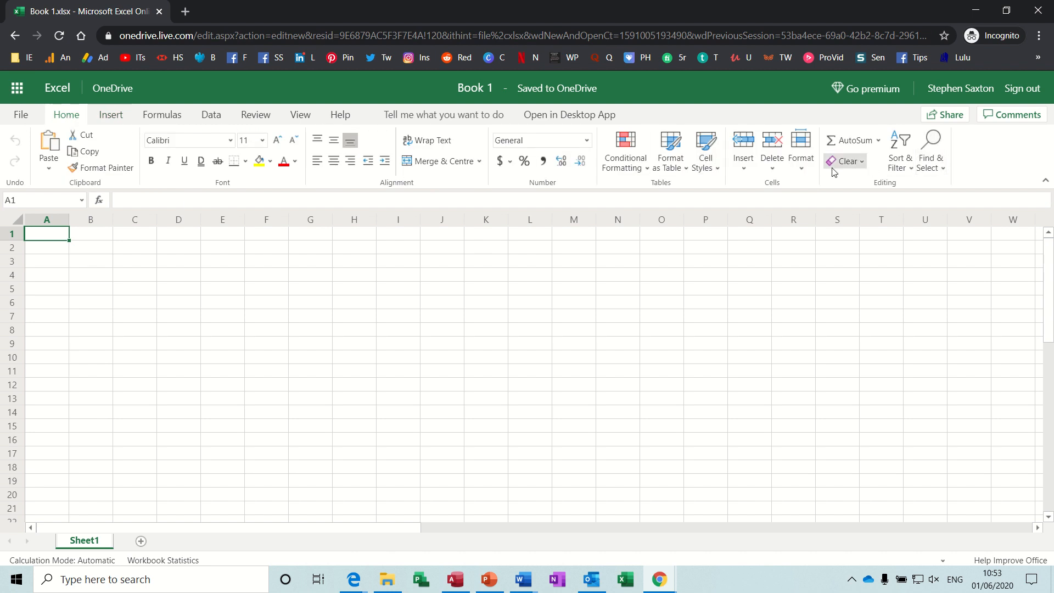
pyautogui.moveTo(952, 186)
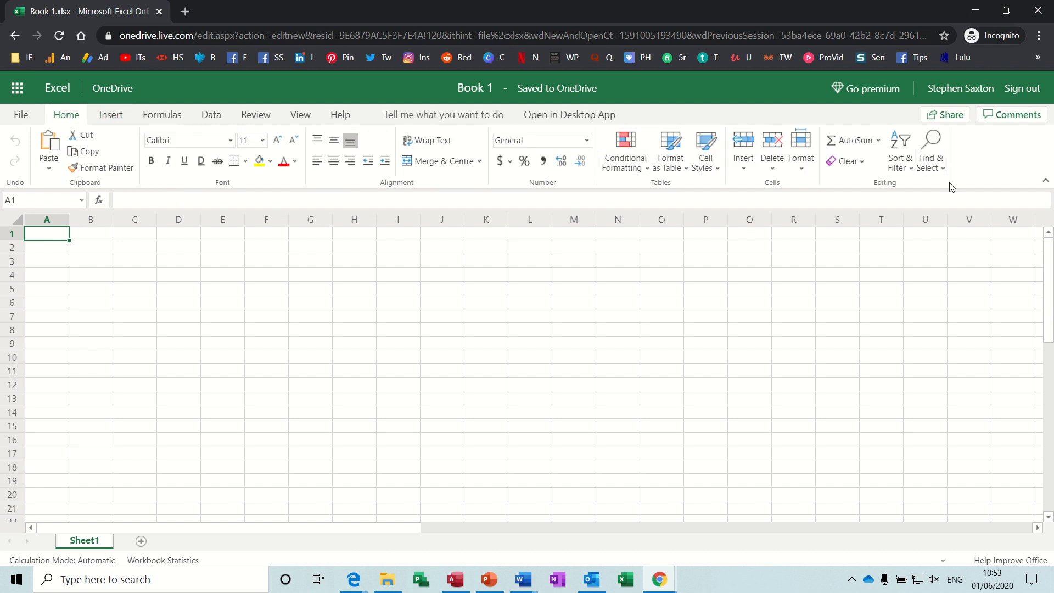
pyautogui.moveTo(1046, 182)
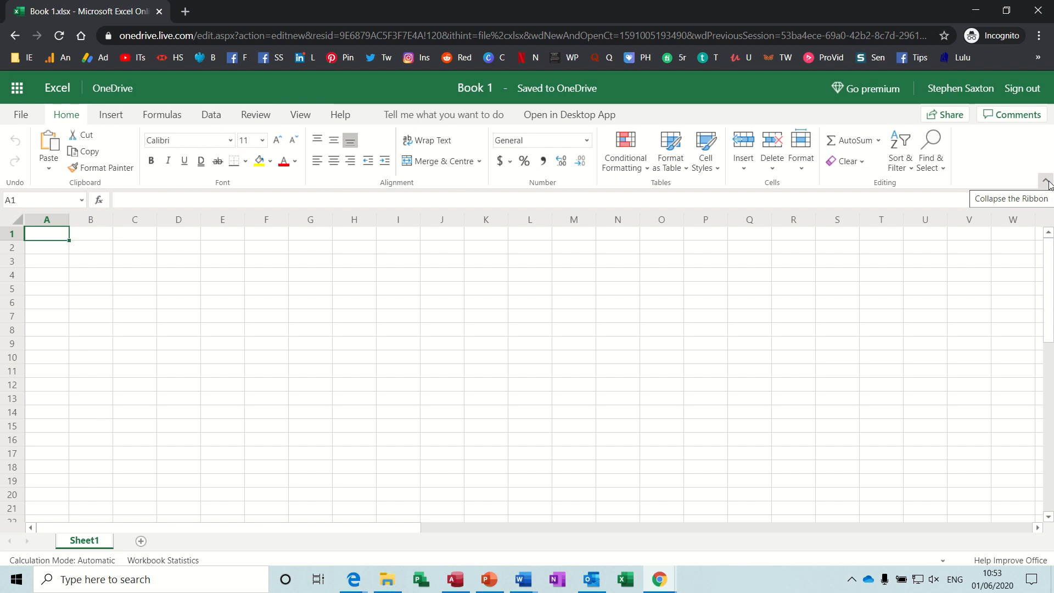
pyautogui.click(1048, 182)
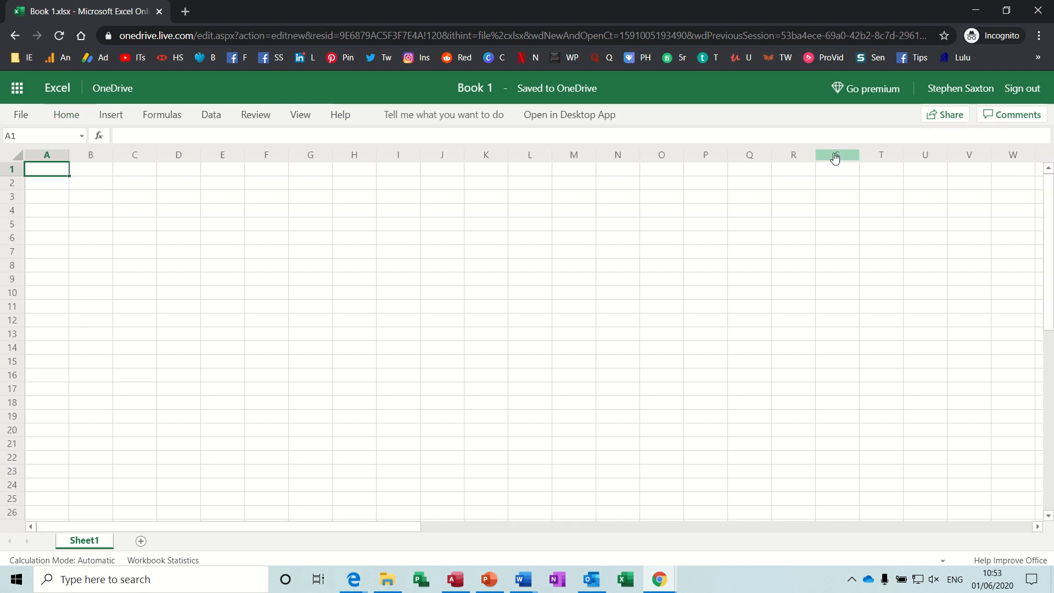
pyautogui.moveTo(745, 139)
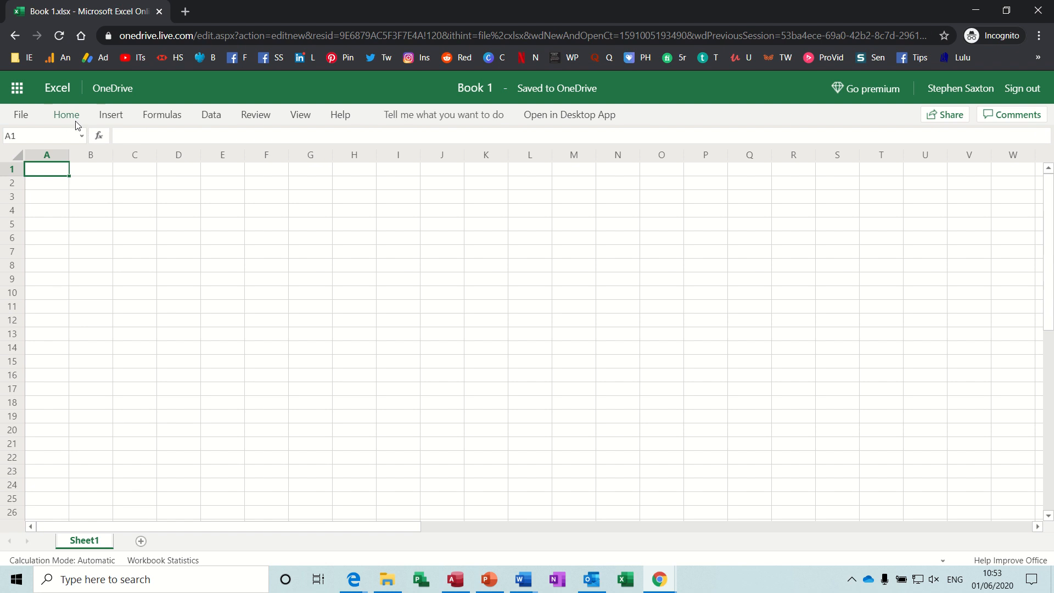
pyautogui.click(66, 115)
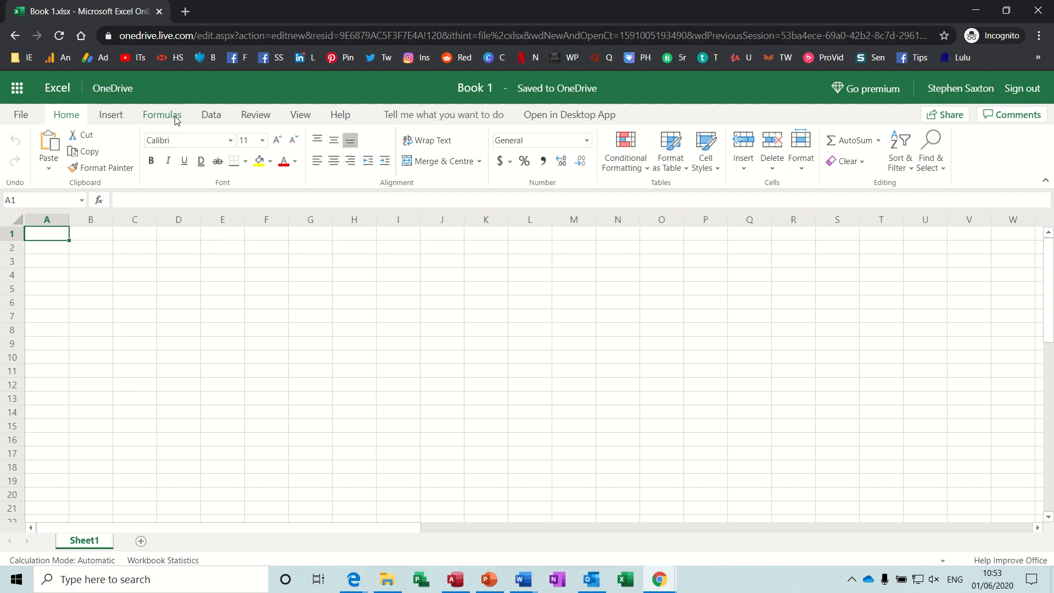
pyautogui.moveTo(197, 116)
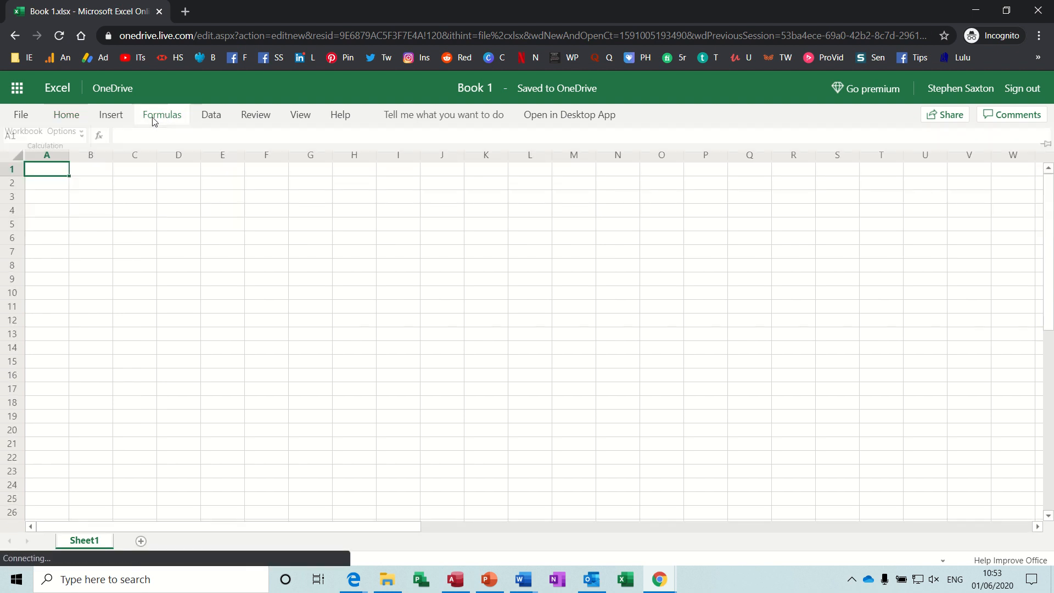
# Browse the Insert and Formulas commands, ending on Insert with the Office app list open
pyautogui.click(110, 115)
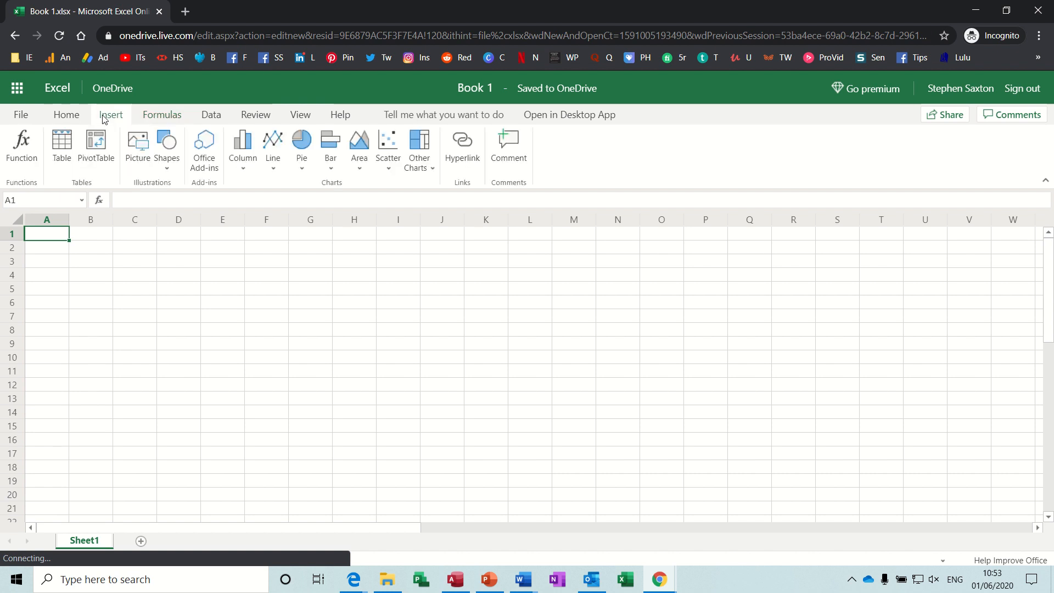
pyautogui.click(161, 114)
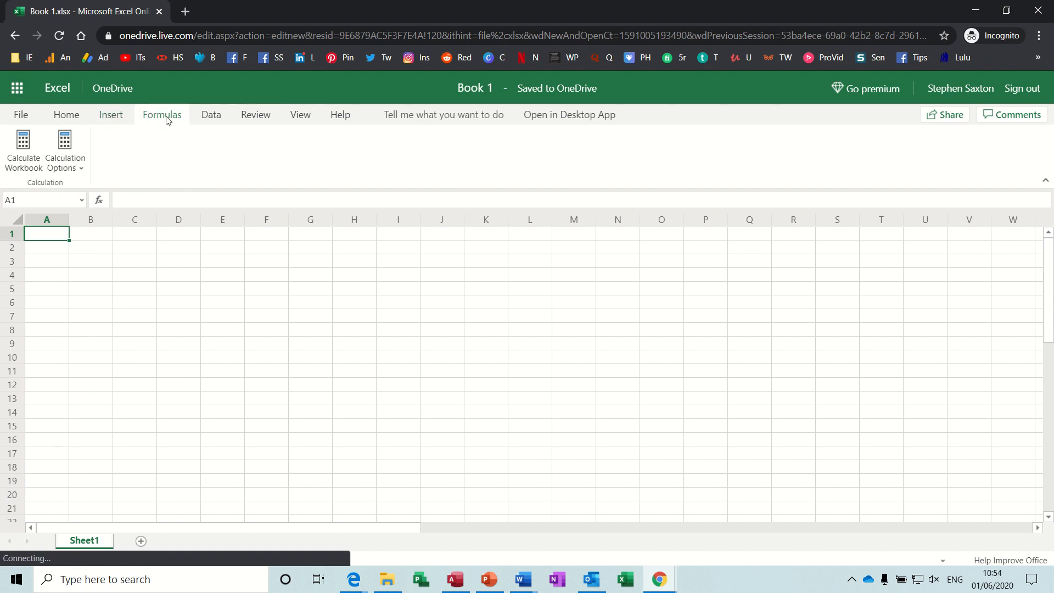
pyautogui.click(111, 115)
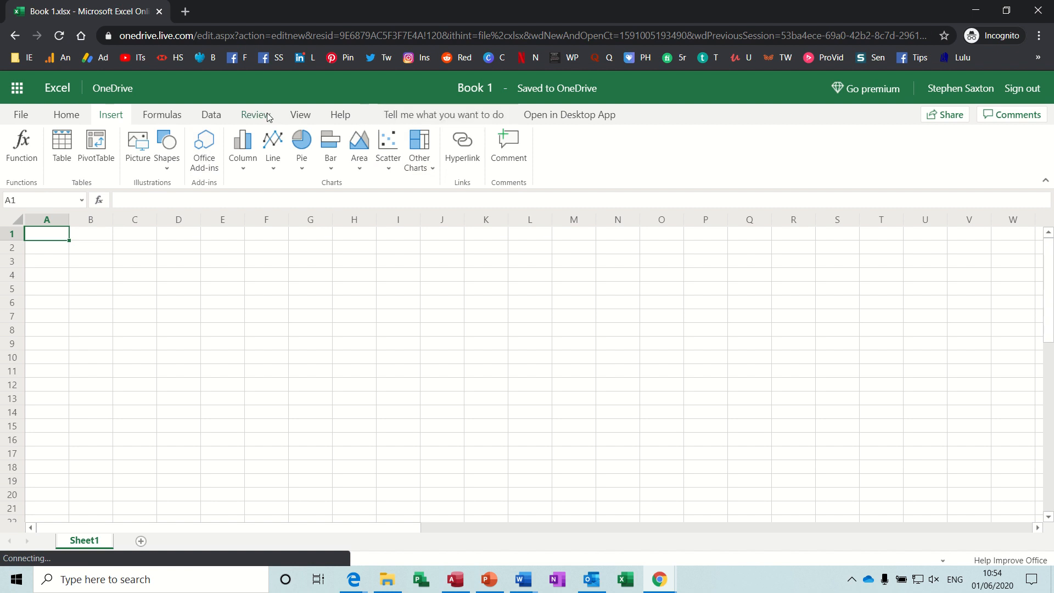
pyautogui.click(18, 88)
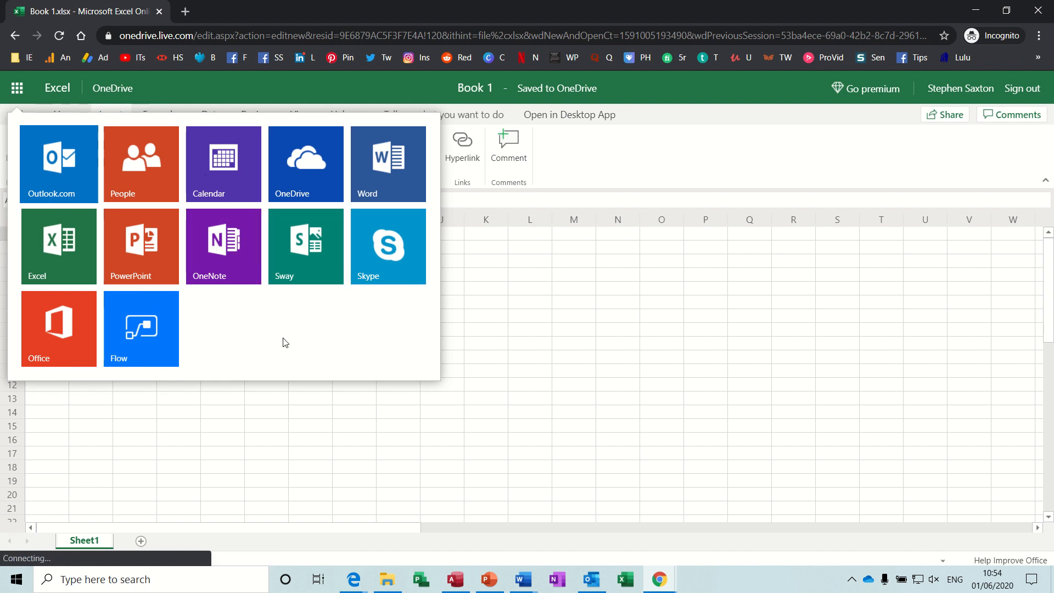
pyautogui.moveTo(66, 338)
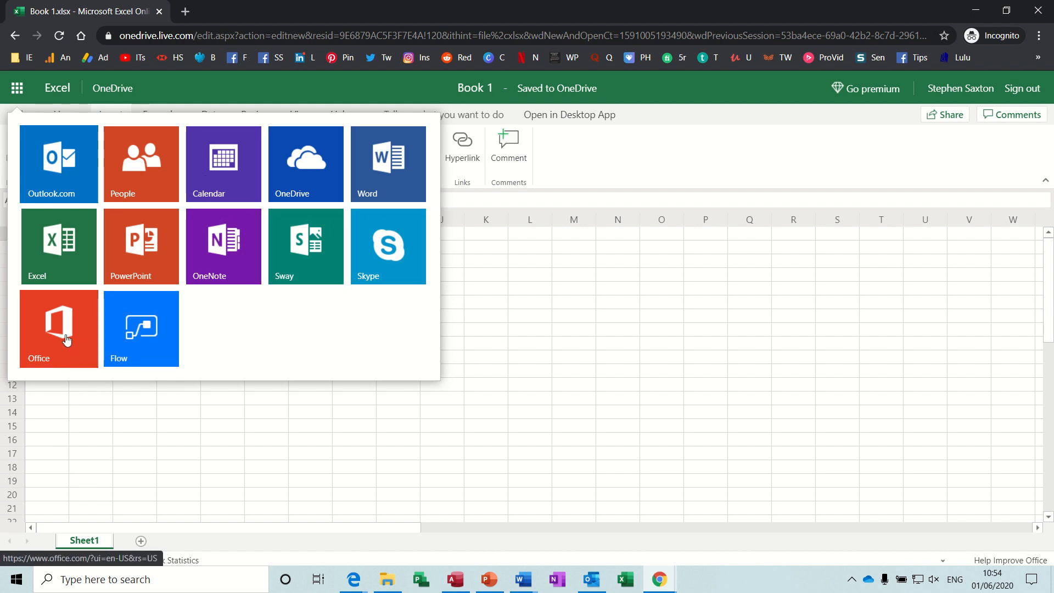
pyautogui.moveTo(563, 285)
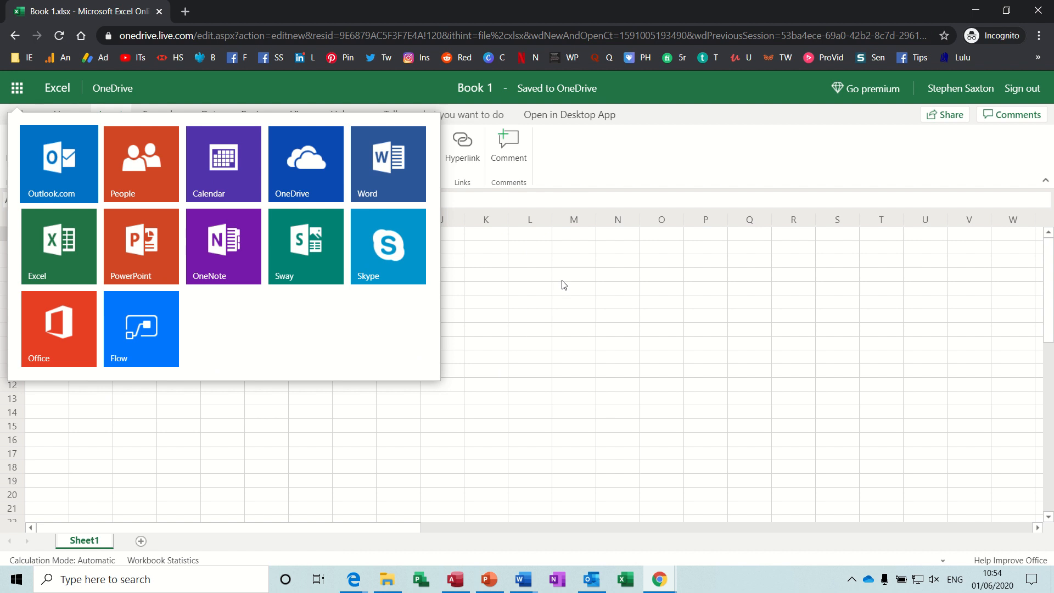
pyautogui.moveTo(569, 299)
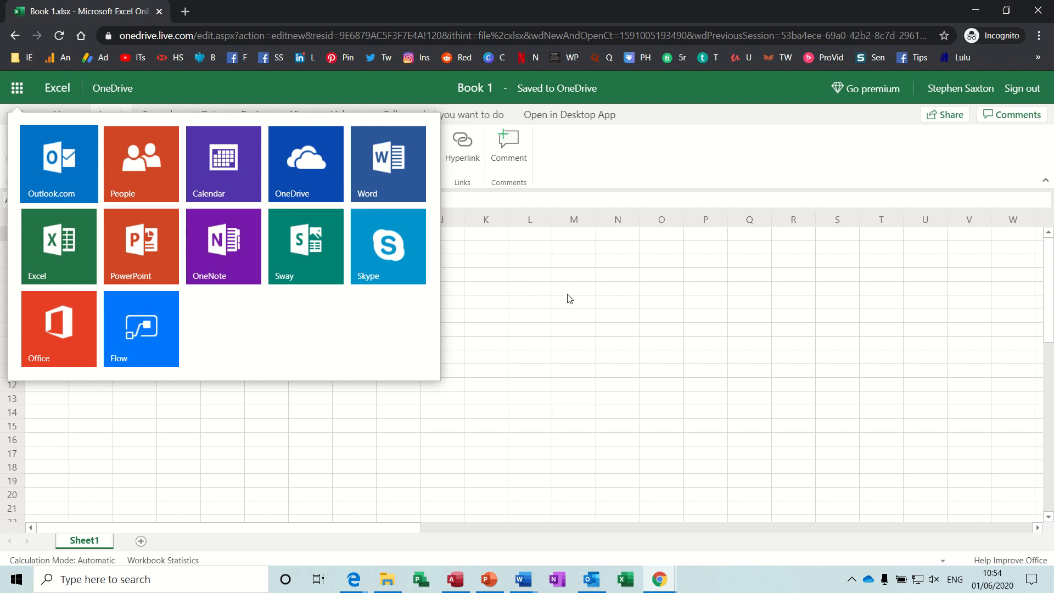
pyautogui.click(569, 299)
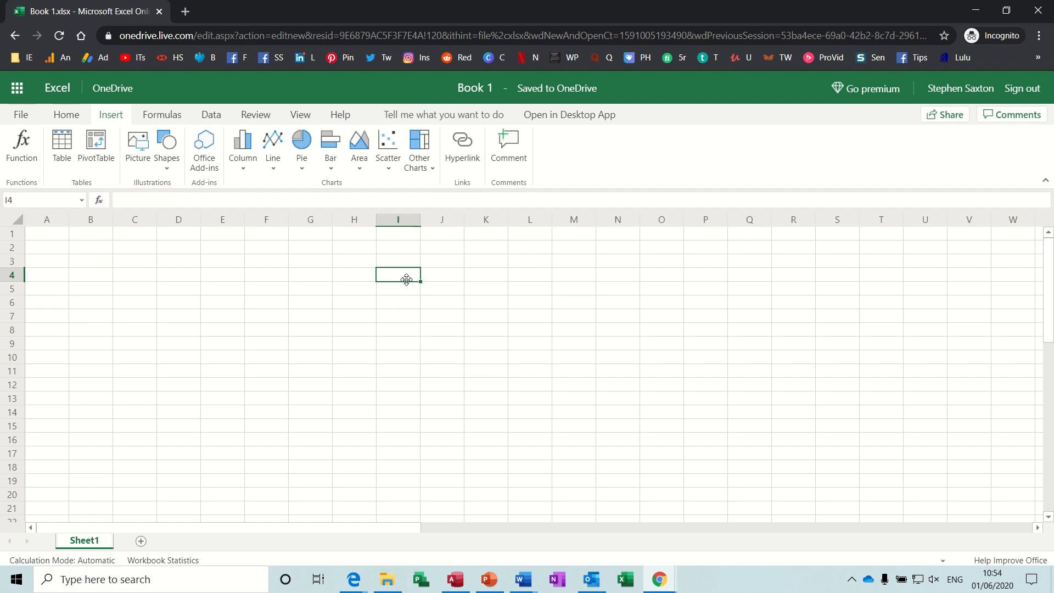